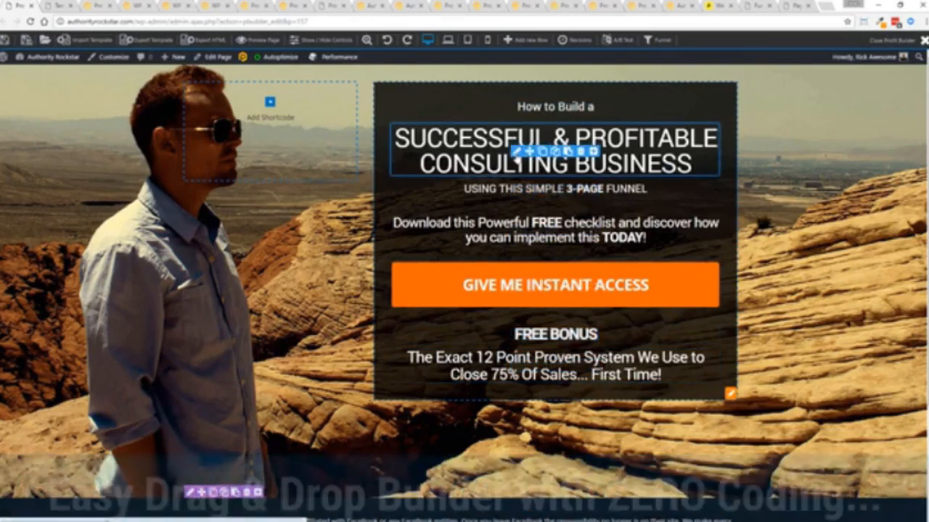
Step: Change the headline to 'MARKETING AGENCY' and the subheading to 'CLOSING SYSTEM'
click(555, 148)
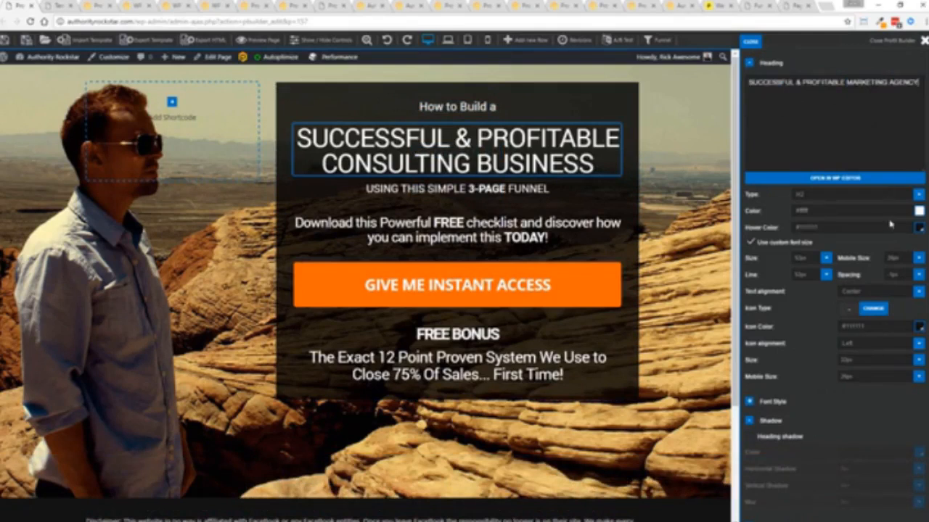
text(MARKETING AGENCY)
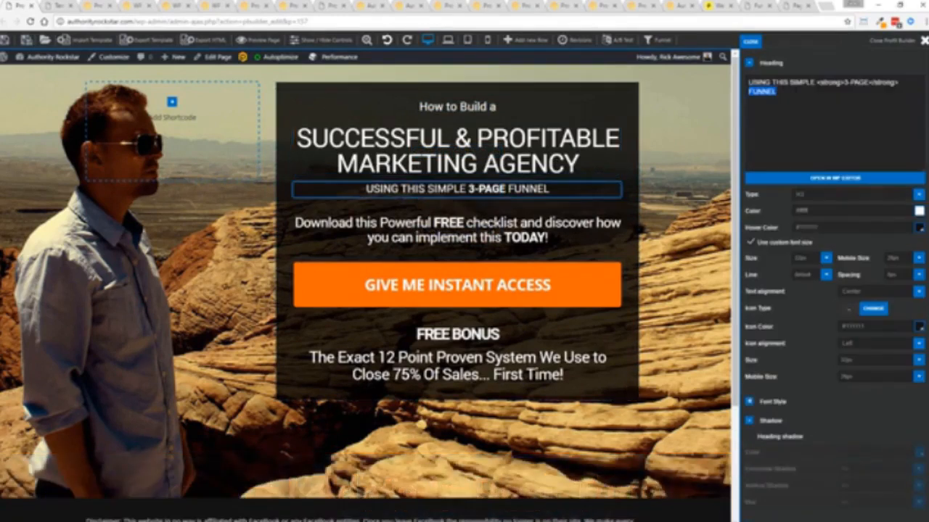
text(CLOSING SYSTEM)
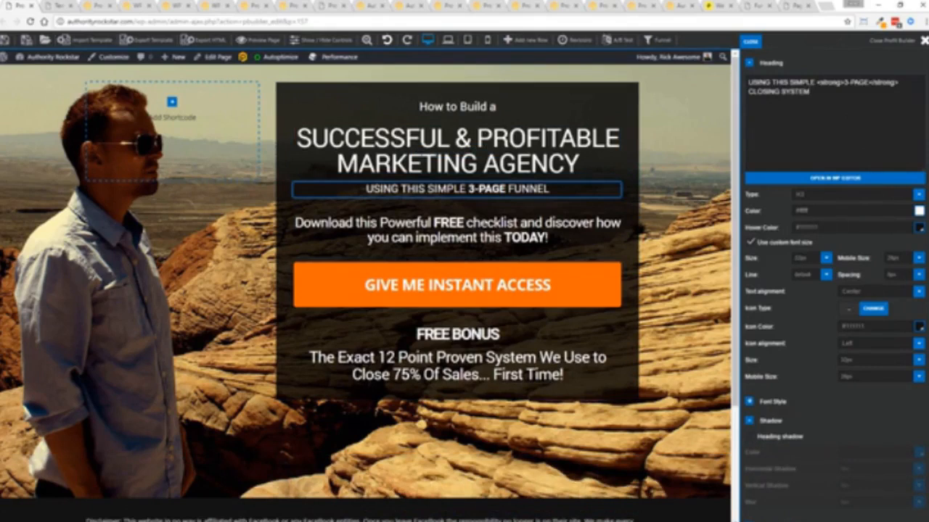
click(457, 189)
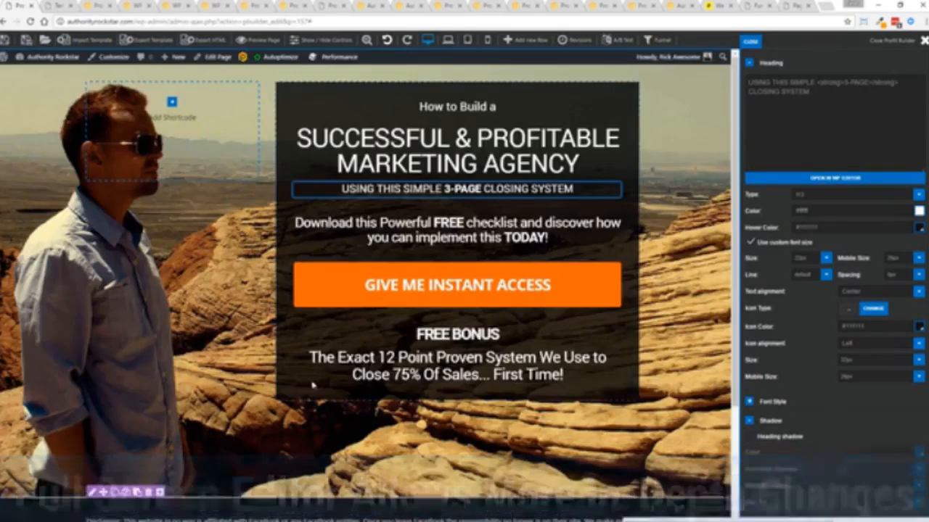
Step: Clone the FREE BONUS heading, then delete the duplicate copy
click(456, 335)
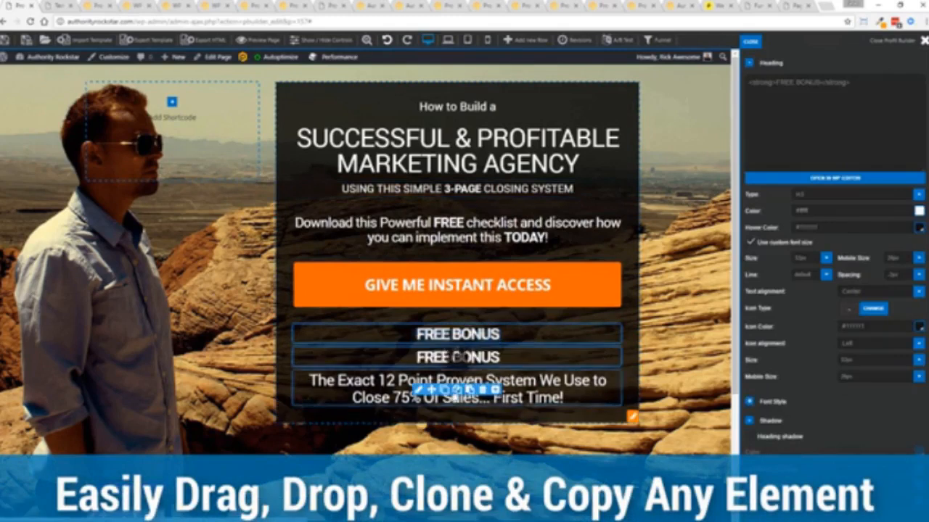
click(470, 390)
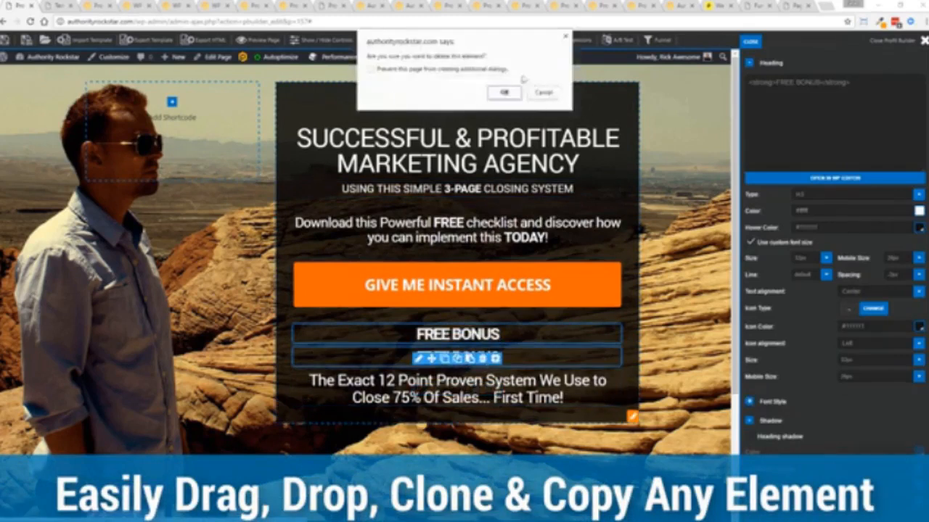
click(504, 92)
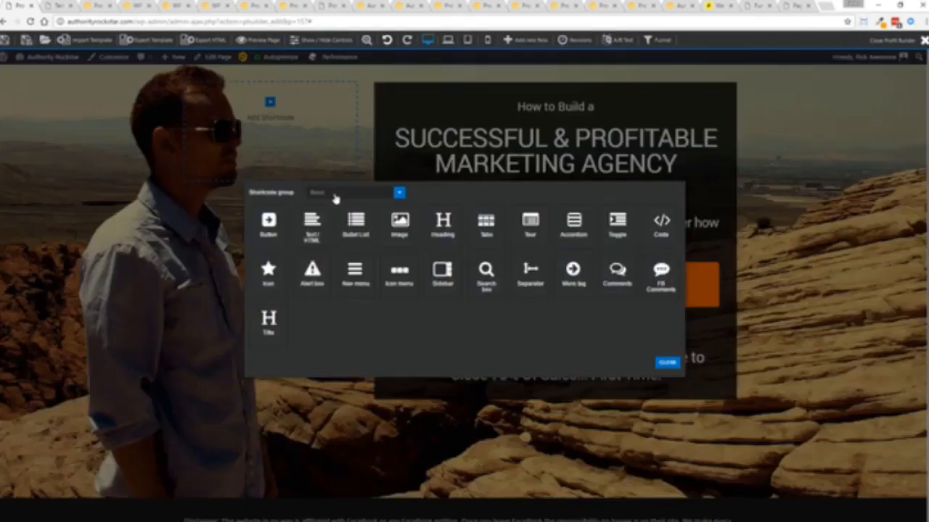
Step: Add a video element to the page, then delete it again
click(354, 192)
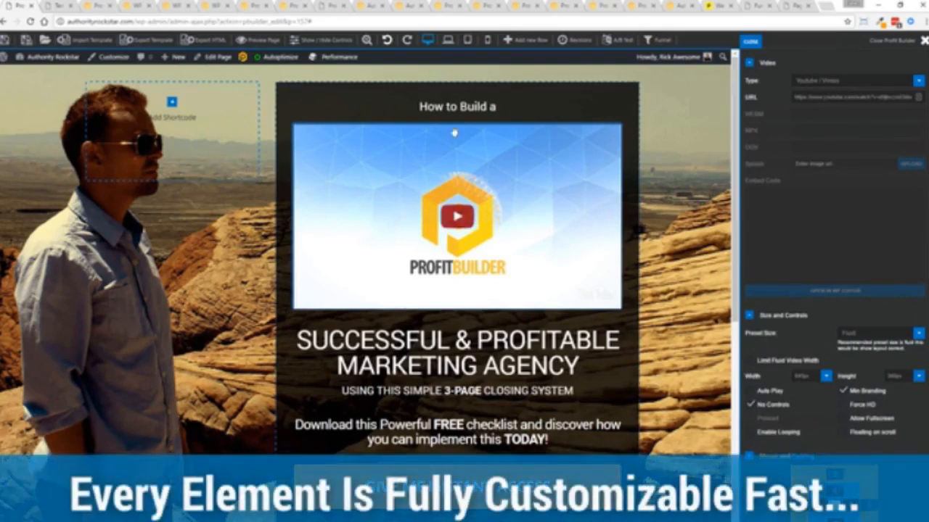
click(471, 218)
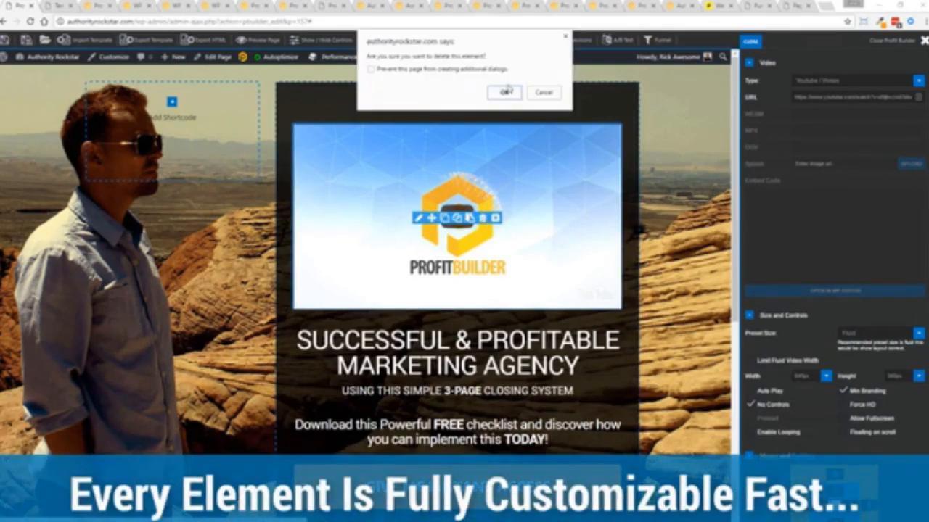
click(503, 92)
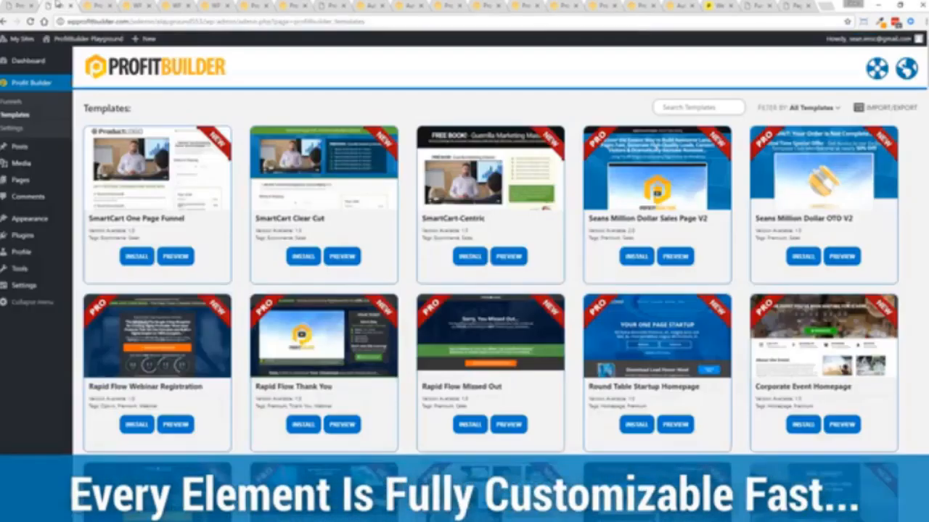
Step: Scroll down the template gallery to see more installable and installed templates
scroll(down, 3)
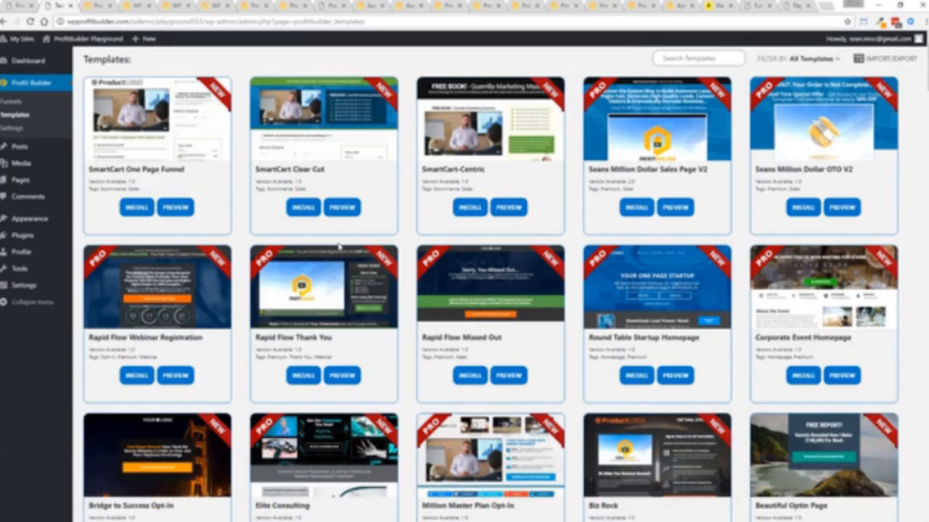
scroll(down, 3)
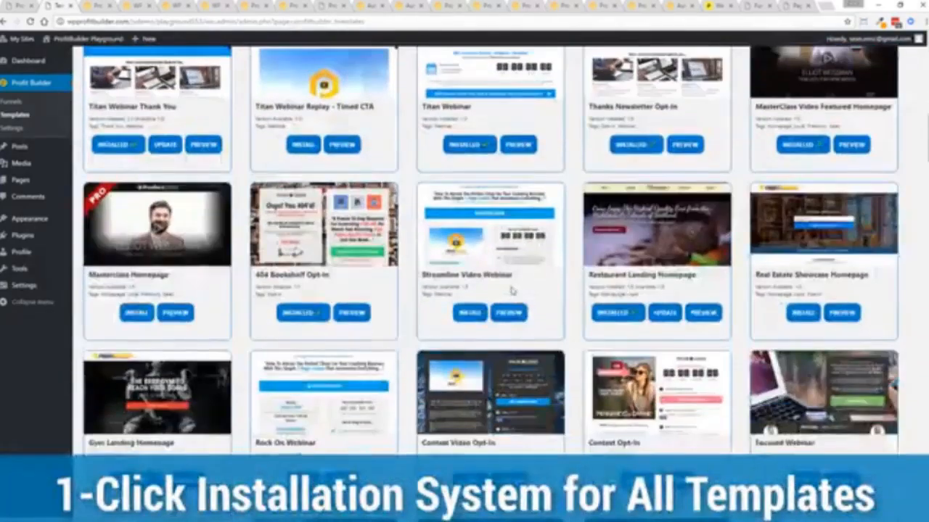
scroll(down, 3)
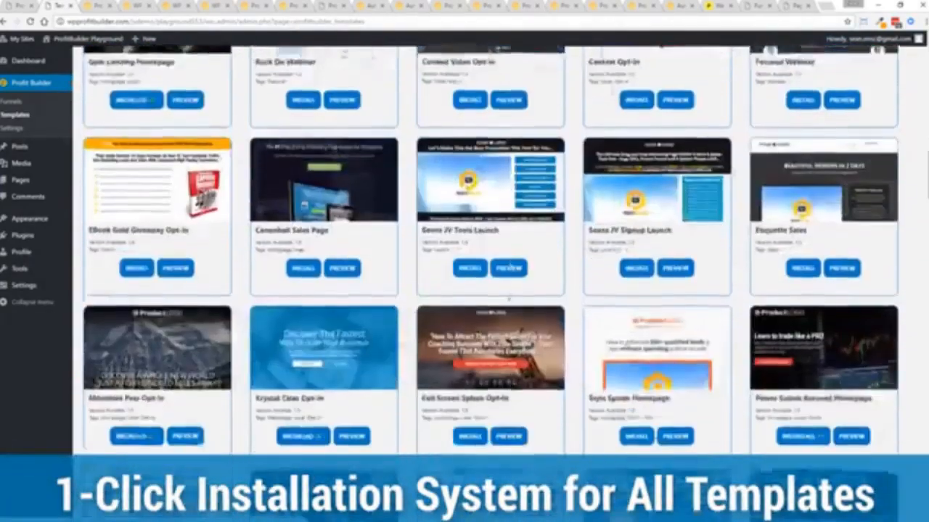
scroll(down, 3)
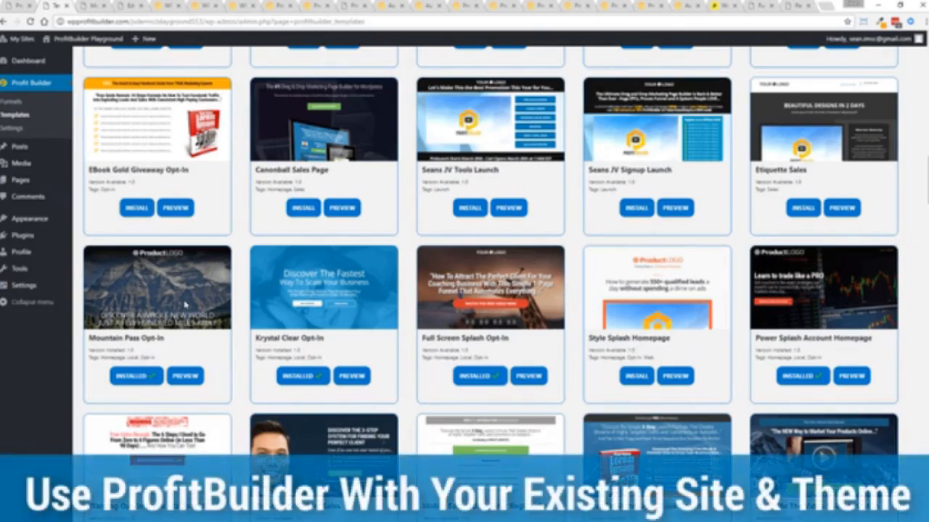
mouse_move(218, 276)
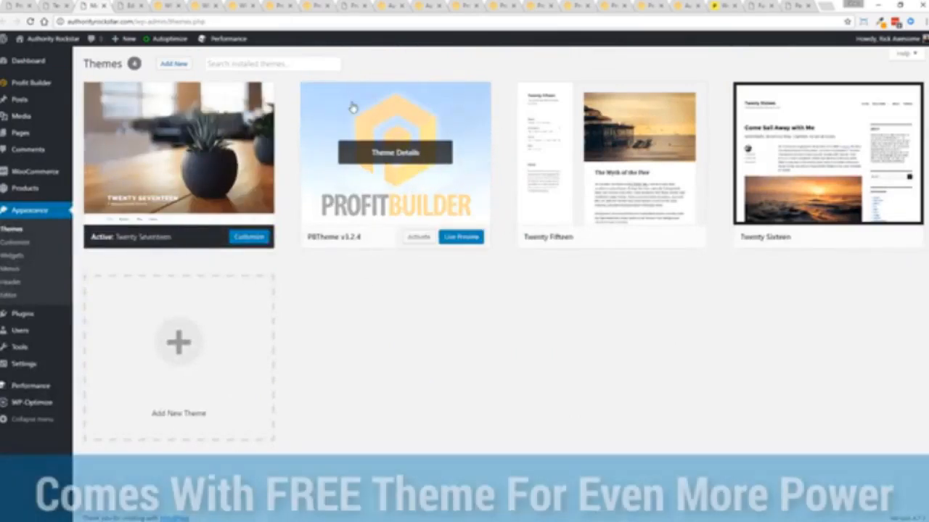
mouse_move(408, 196)
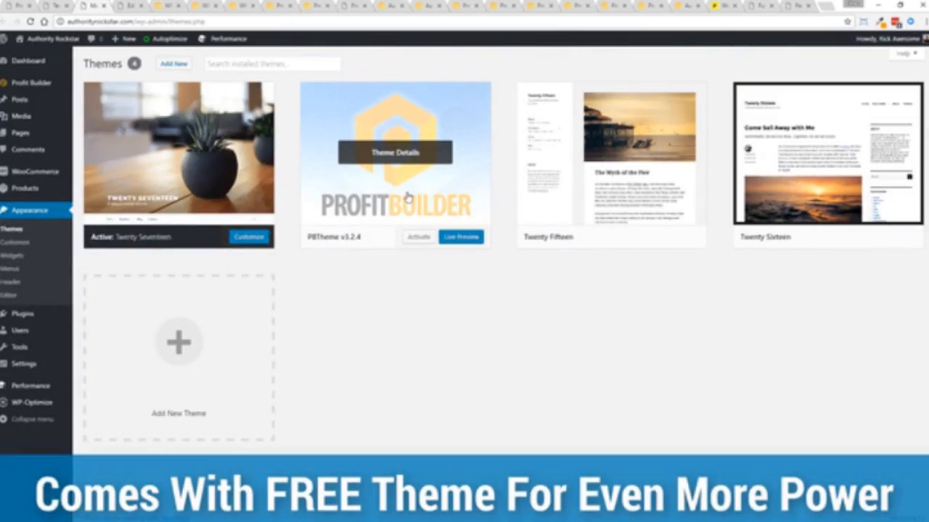
mouse_move(440, 345)
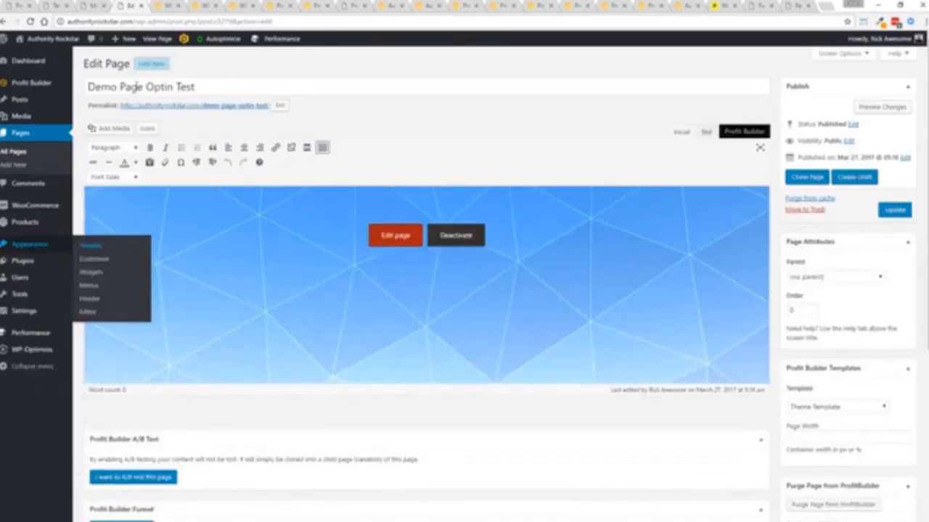
mouse_move(868, 403)
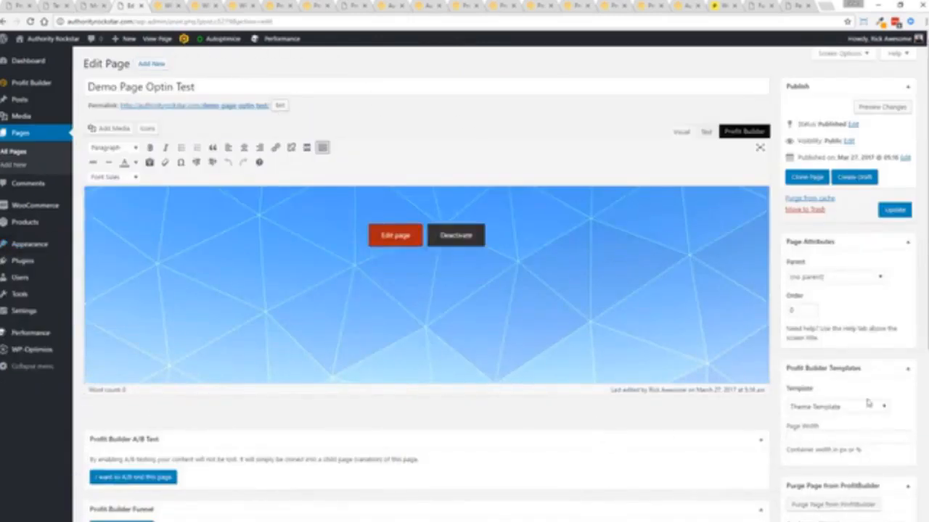
Step: Set the page template to Profit Builder Full Width Page and open it in the builder
scroll(down, 3)
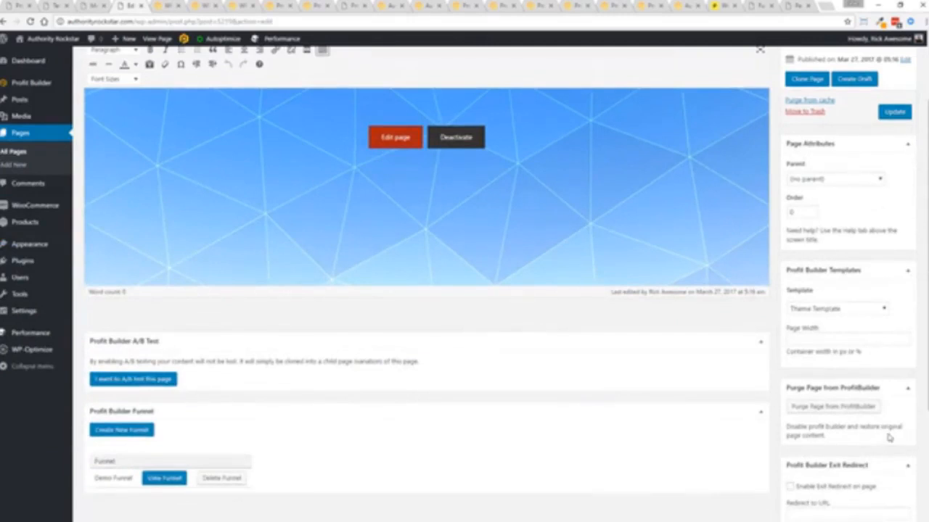
click(837, 308)
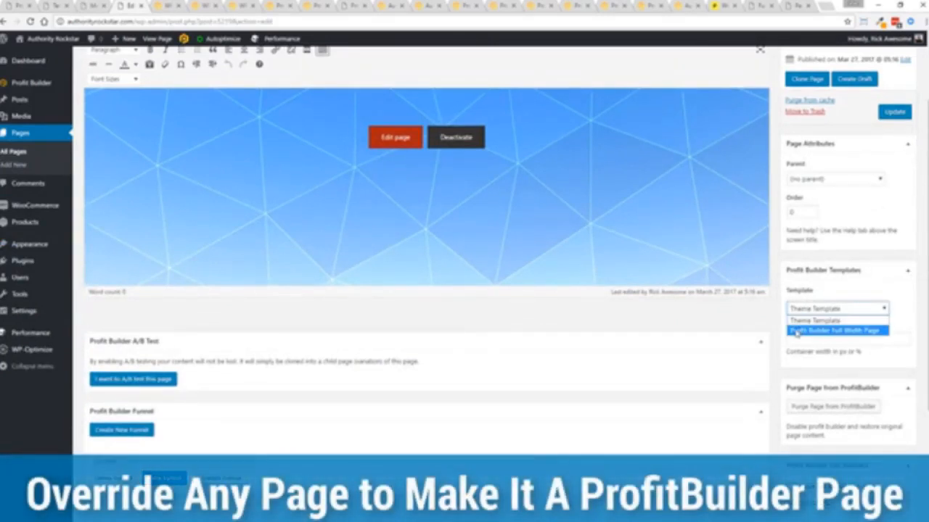
click(834, 330)
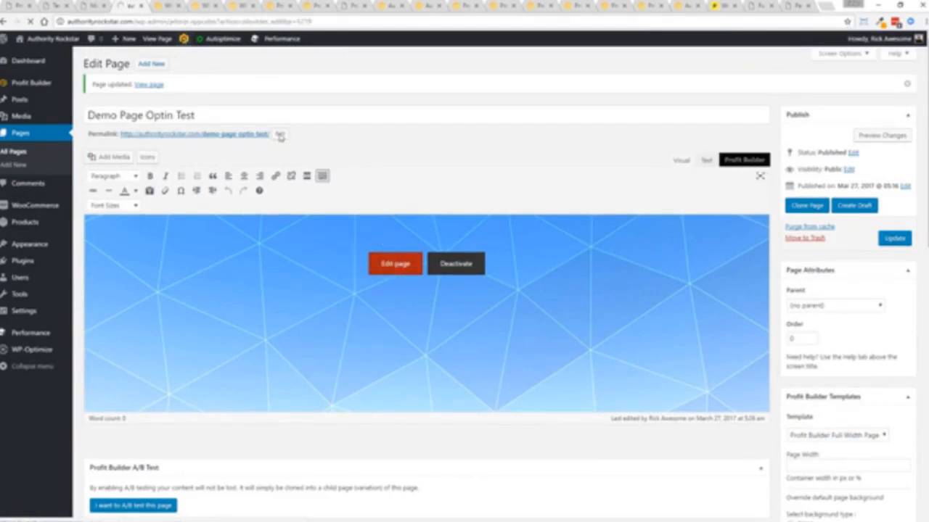
click(394, 262)
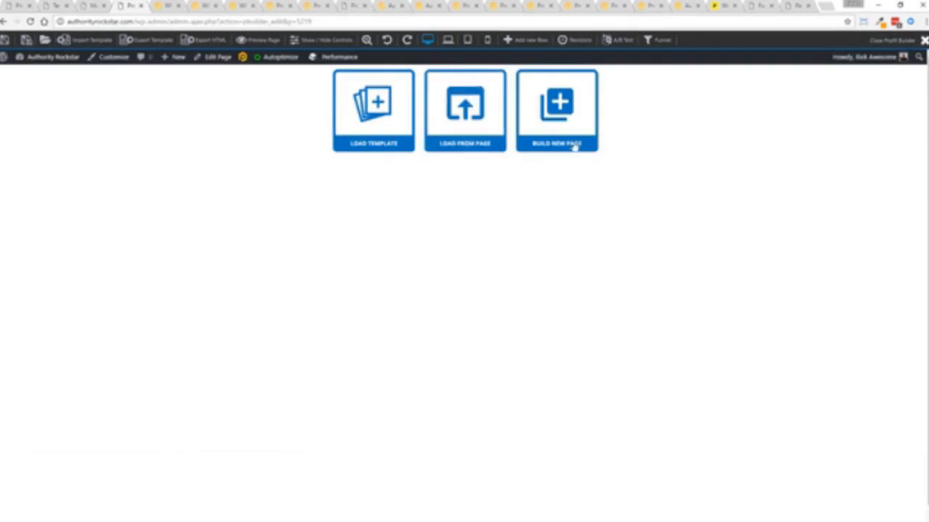
Step: Load the Bridge to Success Opt-In template and set its overlay button to 'GET INSTANT ACCESS'
click(557, 111)
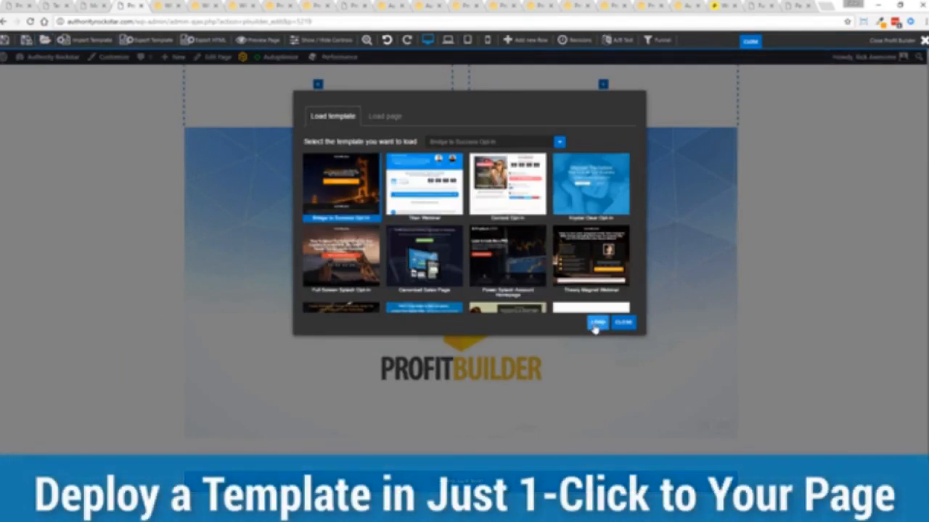
click(597, 323)
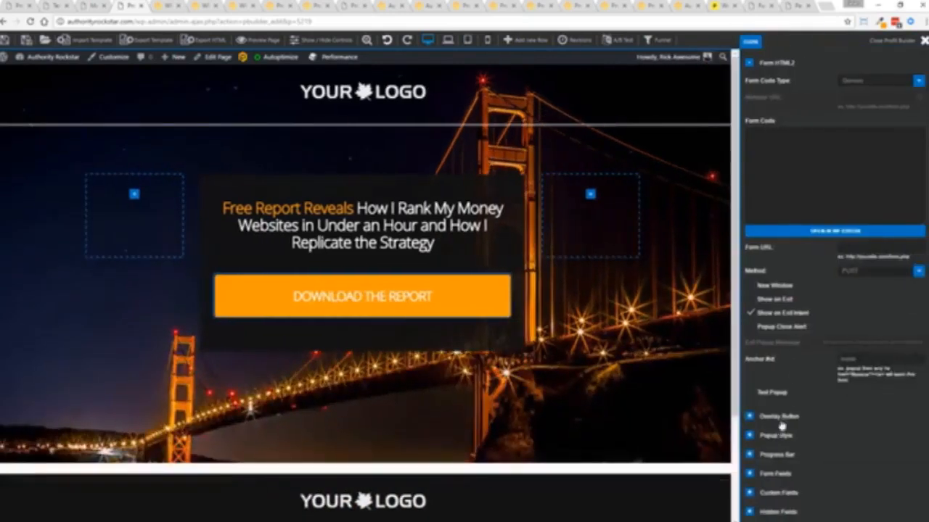
click(749, 415)
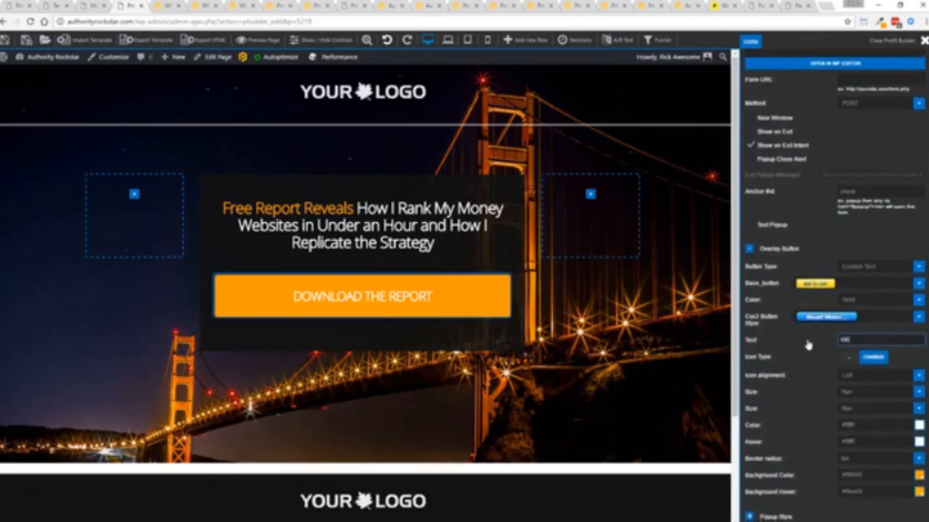
text(GET INSTANT ACCESS)
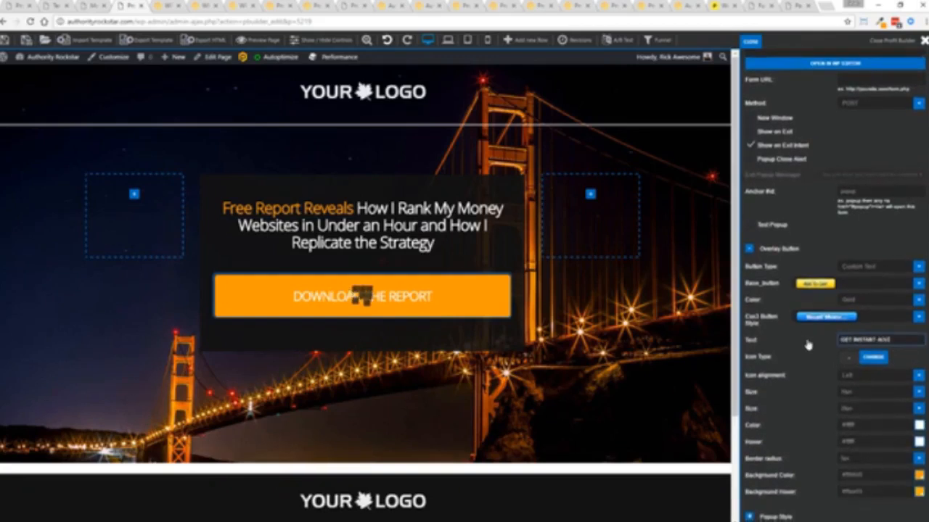
click(362, 296)
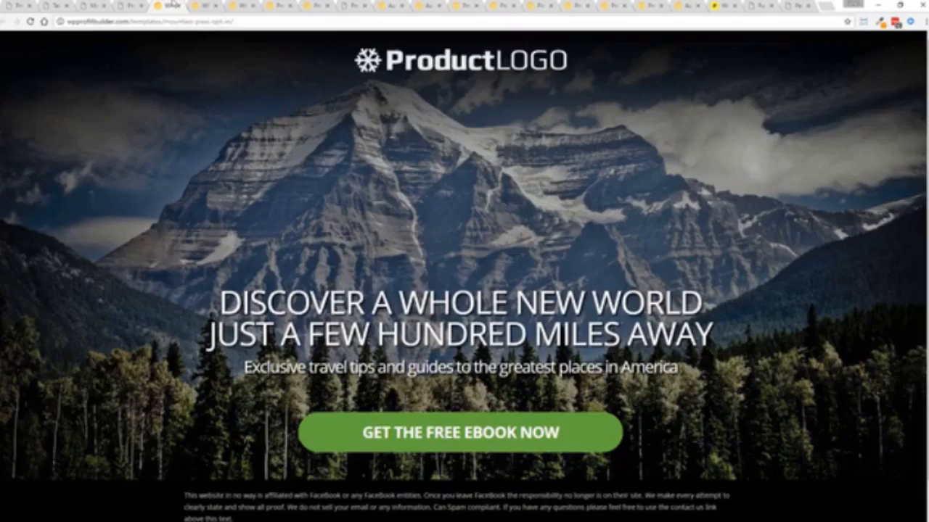
click(459, 432)
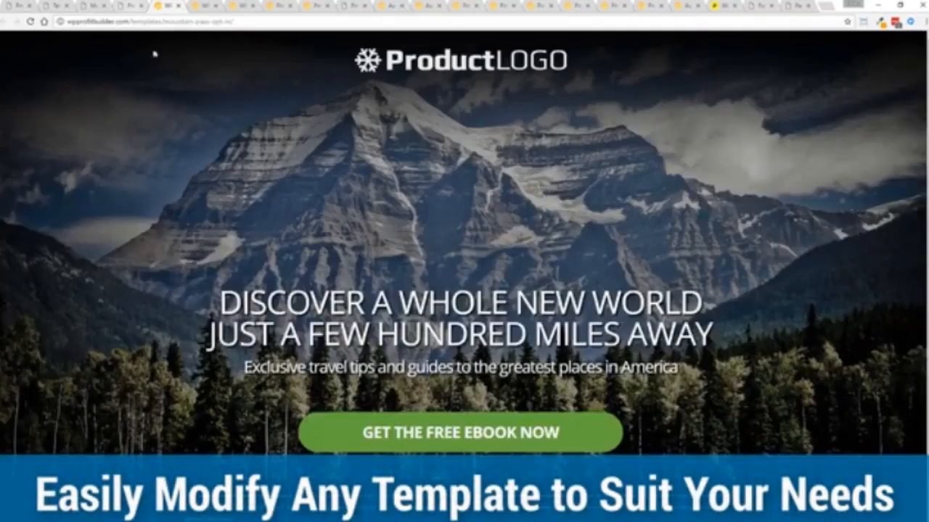
mouse_move(805, 227)
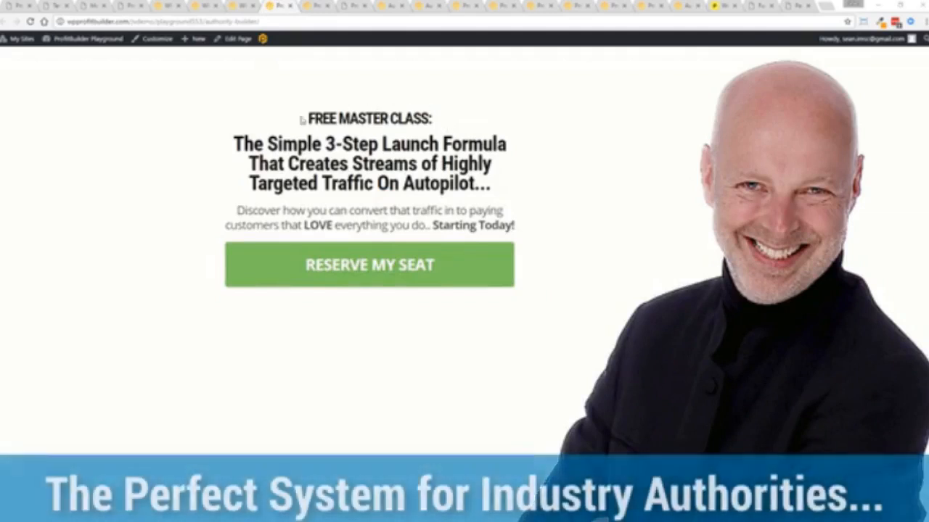
mouse_move(637, 151)
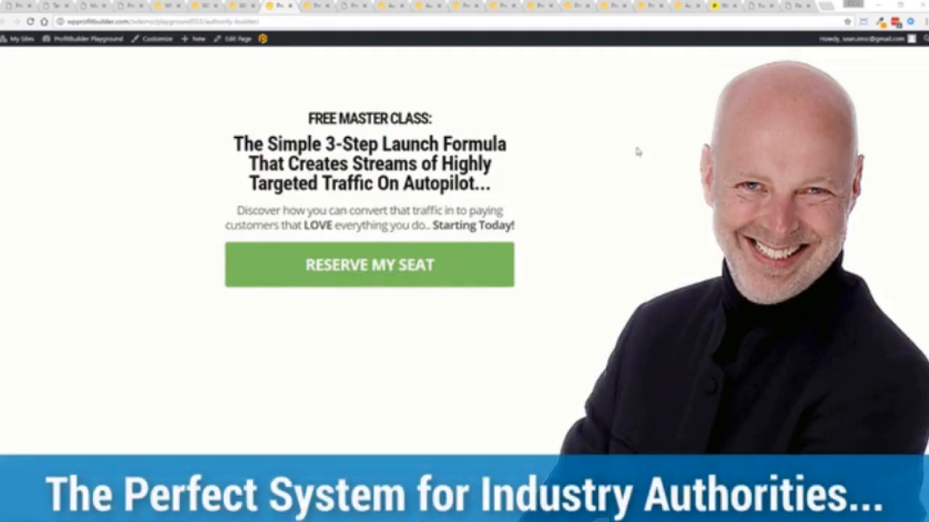
mouse_move(193, 175)
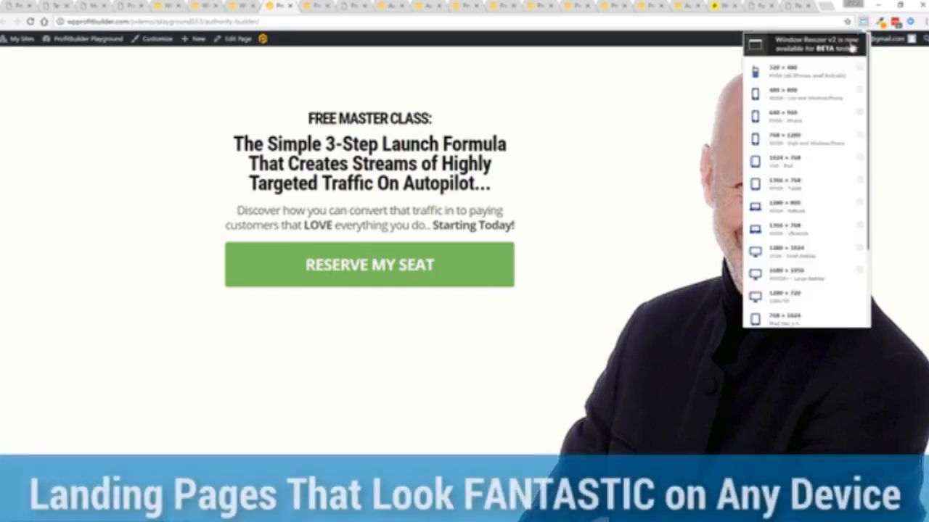
Step: Resize the browser window to the 768x1024 iPad preset
scroll(down, 3)
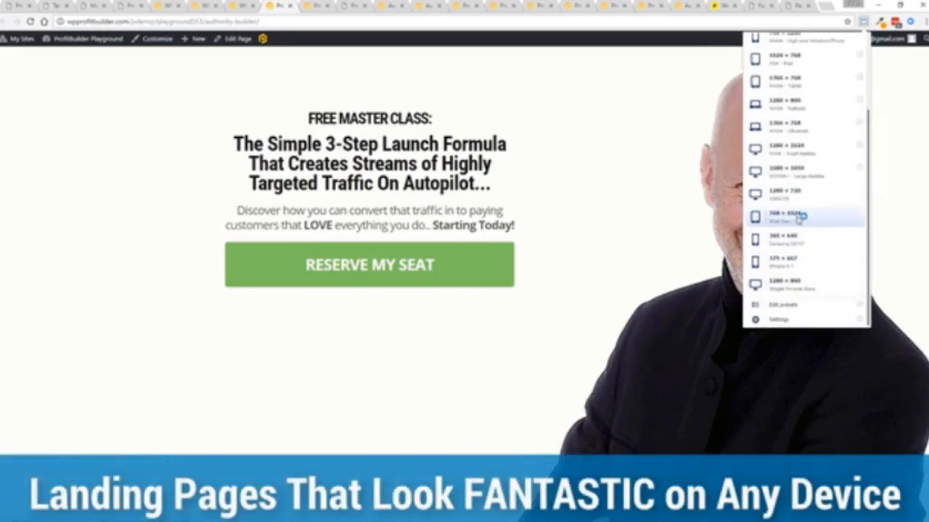
click(787, 215)
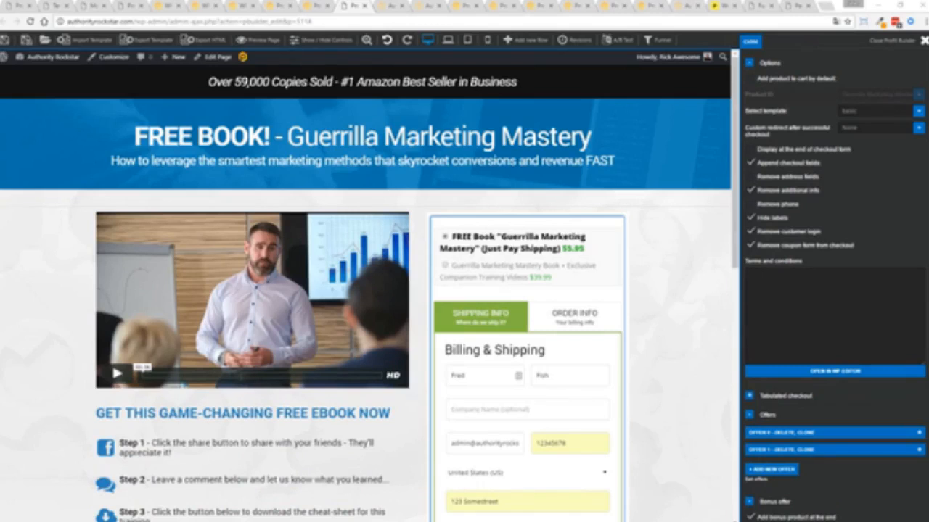
mouse_move(114, 283)
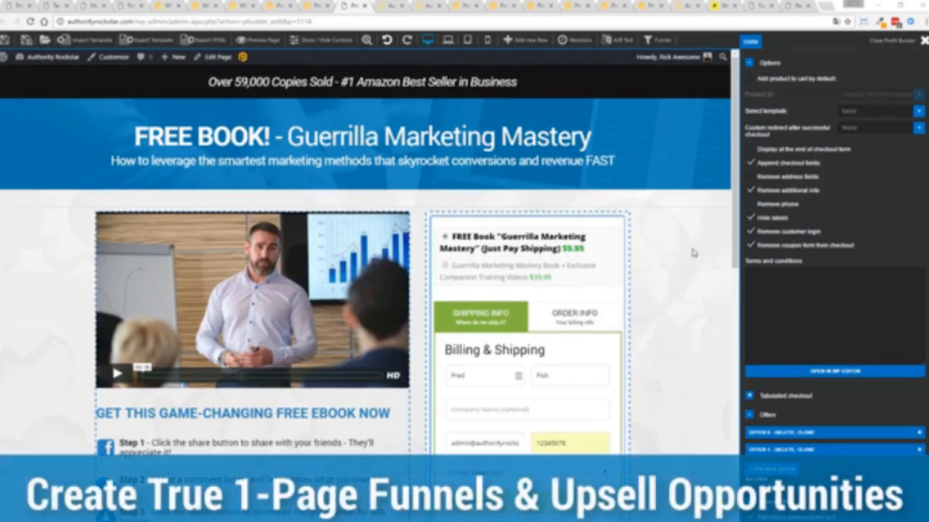
mouse_move(574, 268)
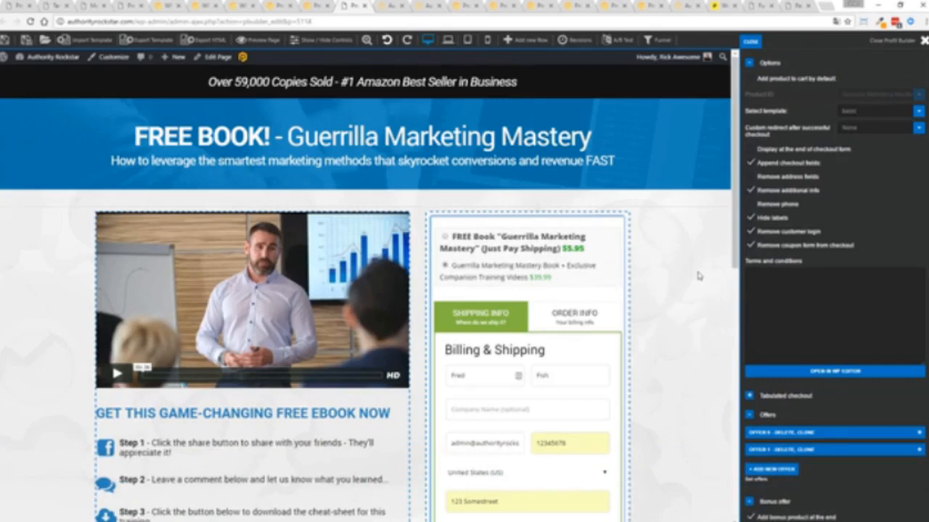
Step: Scroll through the $39.99 order summary and the bonus order-bump offer
scroll(down, 3)
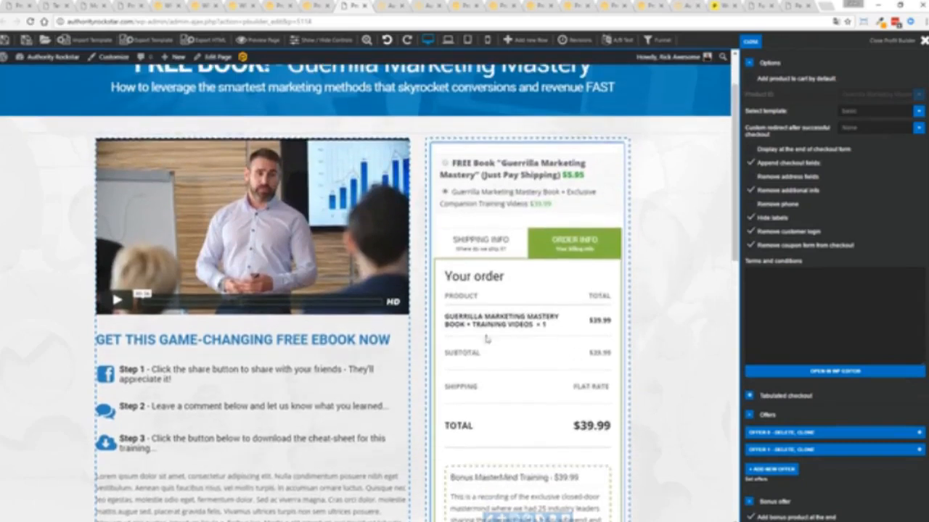
mouse_move(669, 390)
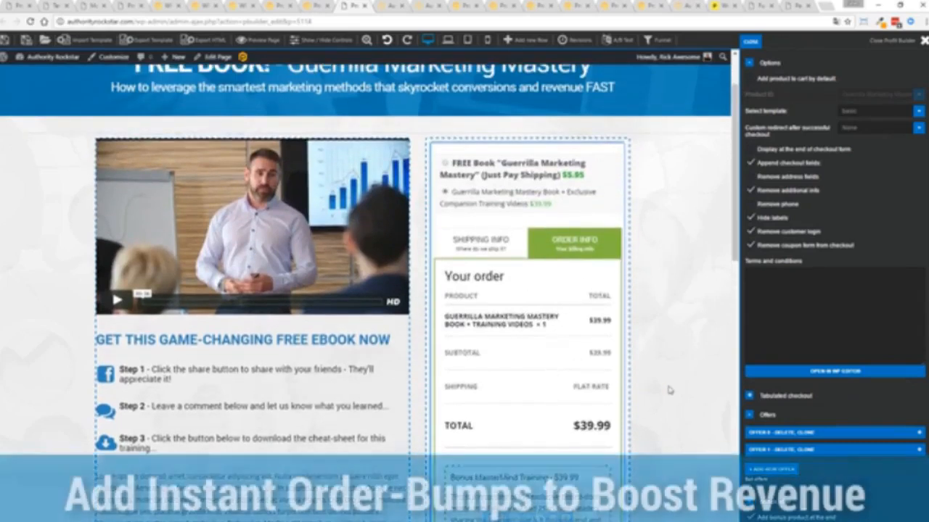
scroll(down, 3)
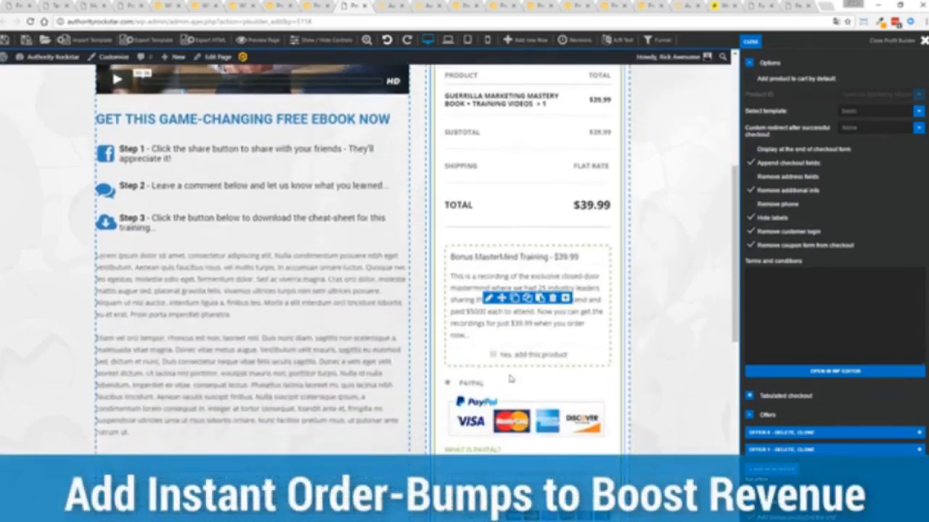
mouse_move(597, 349)
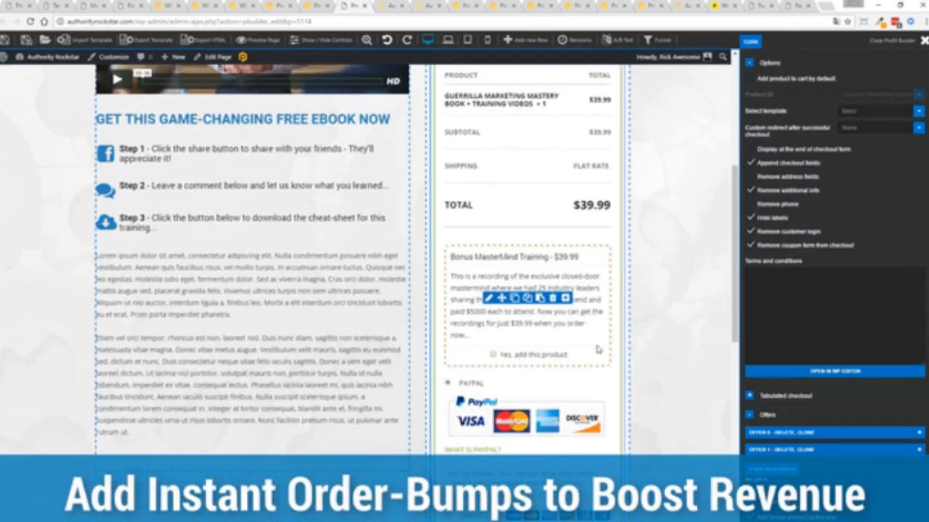
scroll(down, 3)
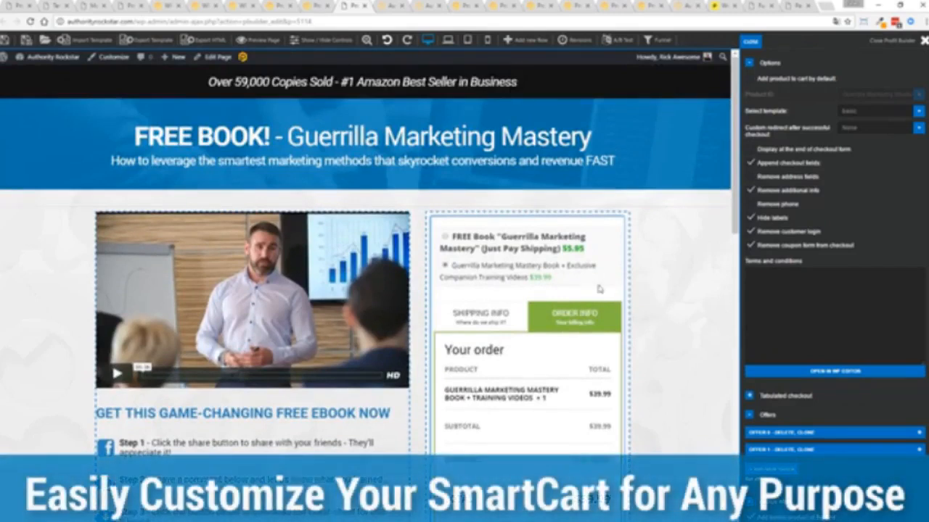
Step: Return to the shipping step, review the reduced form options and enter the name 'Fish'
click(480, 316)
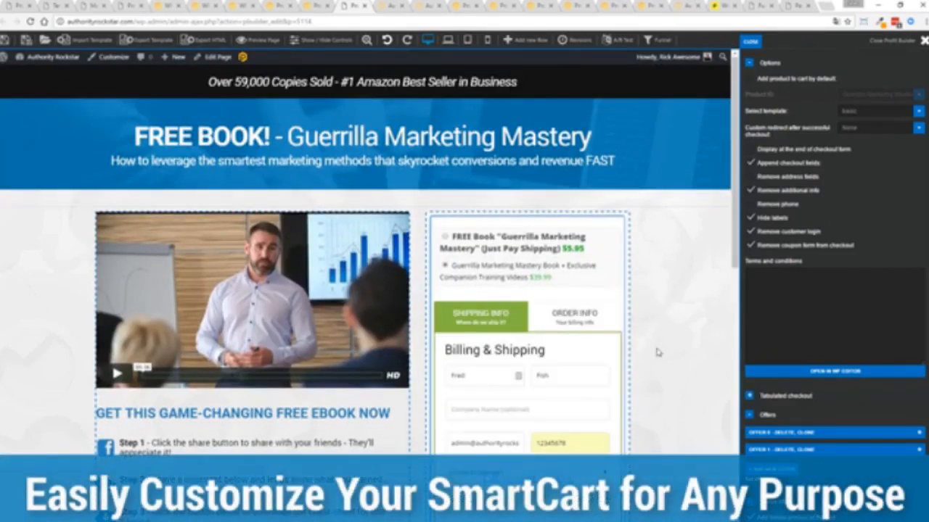
scroll(down, 3)
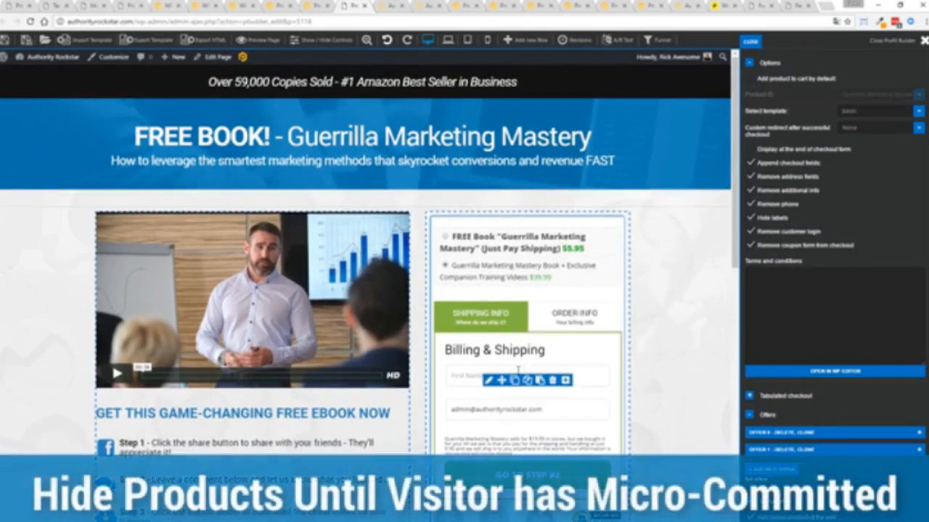
mouse_move(587, 347)
text(Fred)
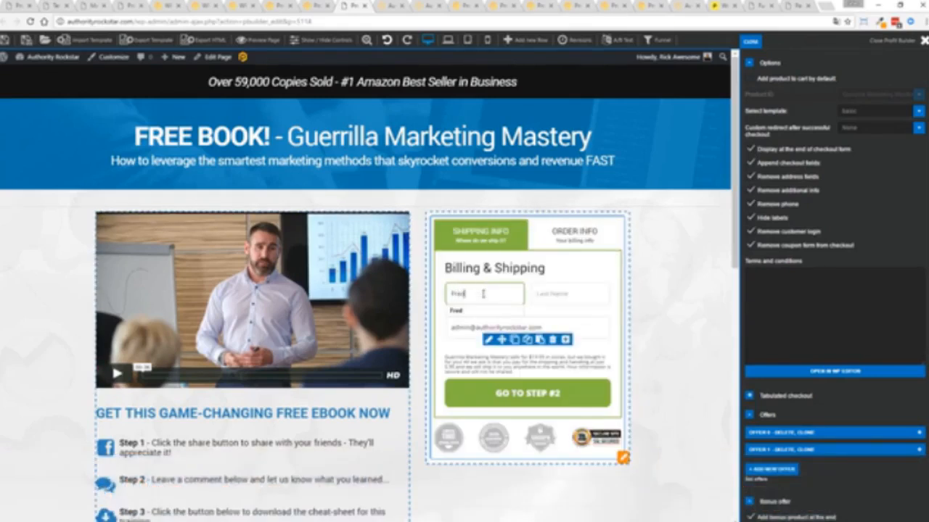
text(Fish)
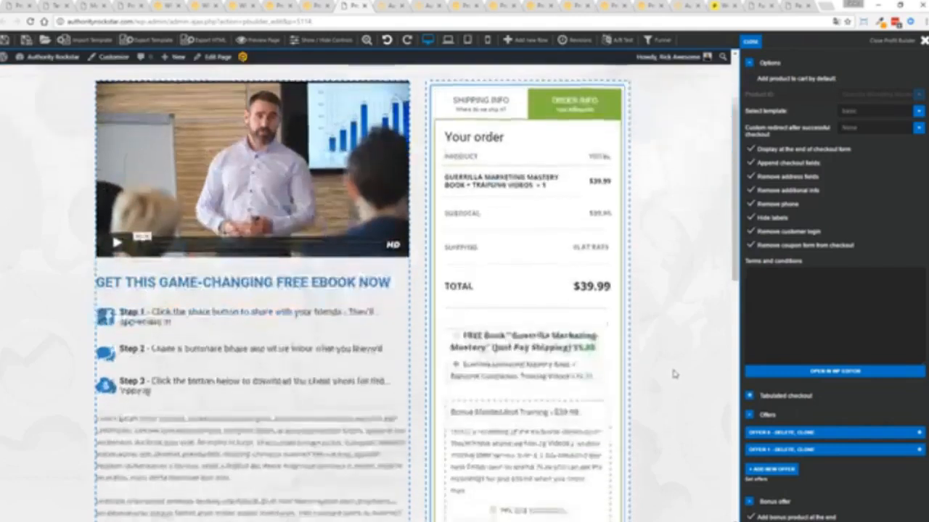
Step: Scroll through the checkout payment options after adding Masterclass Videos for a $79.98 total
scroll(down, 3)
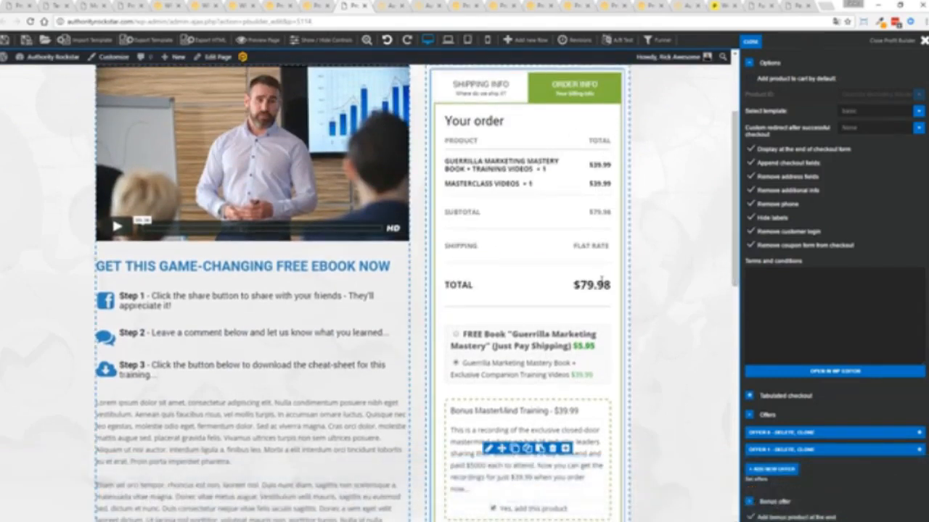
scroll(down, 3)
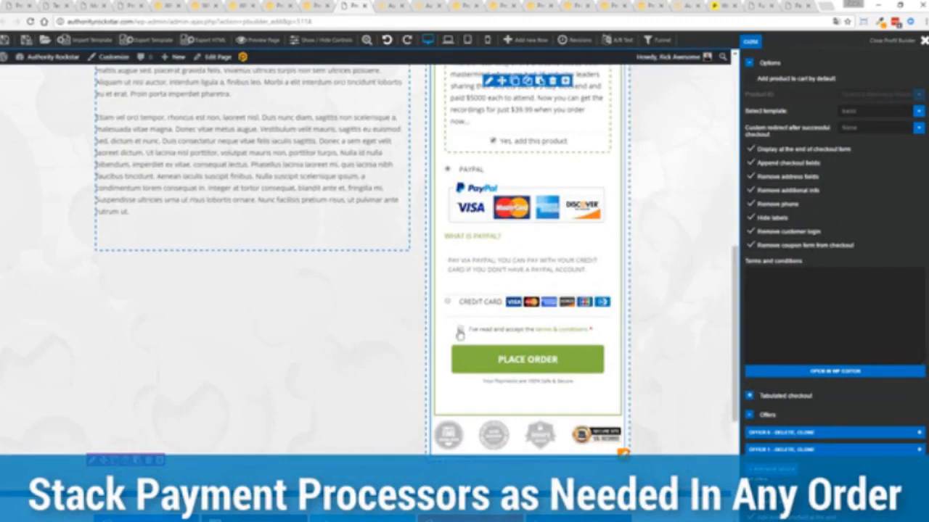
scroll(up, 3)
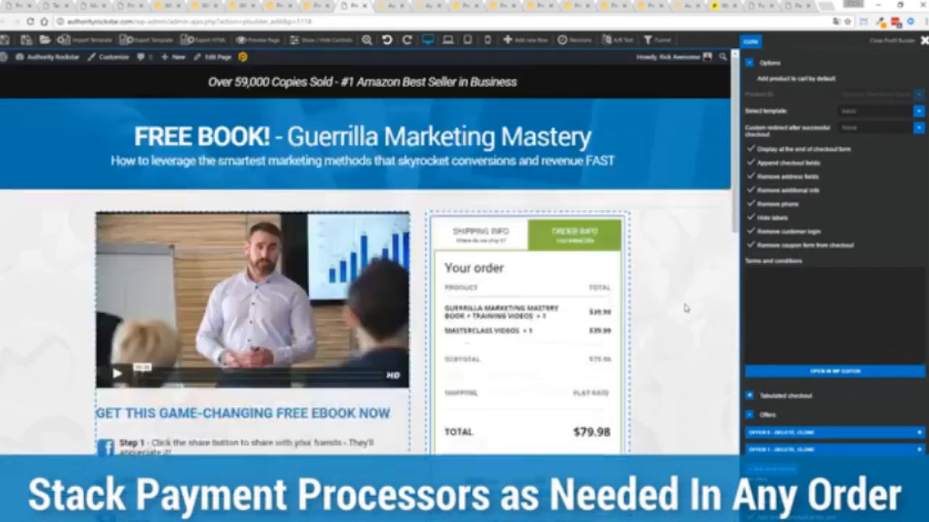
scroll(down, 3)
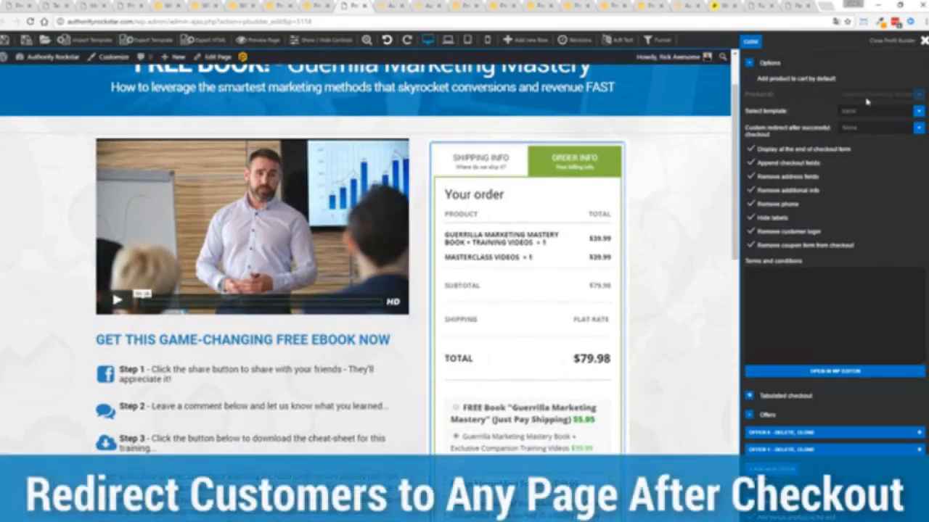
mouse_move(869, 128)
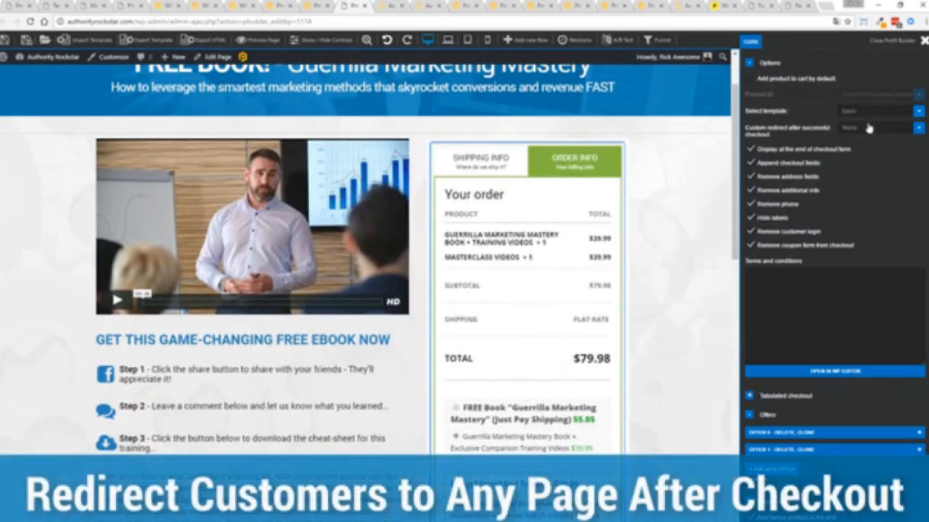
click(877, 128)
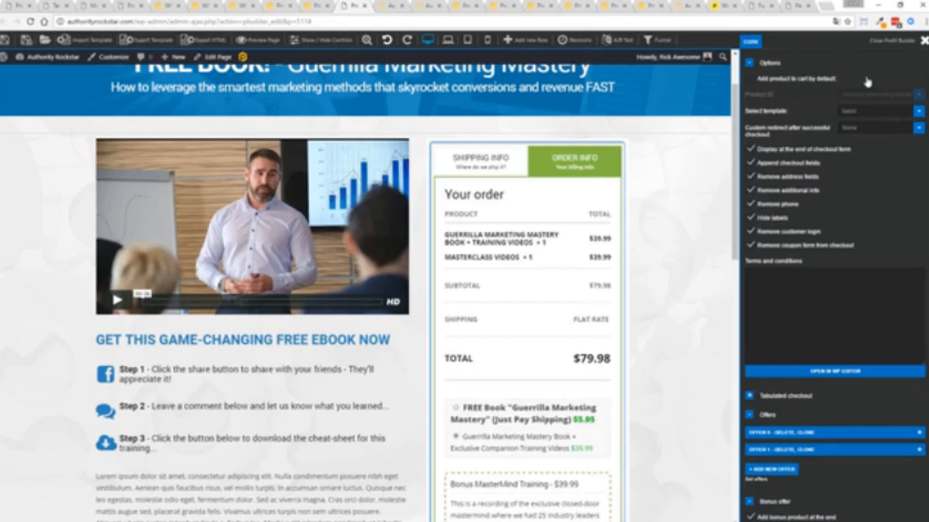
mouse_move(769, 43)
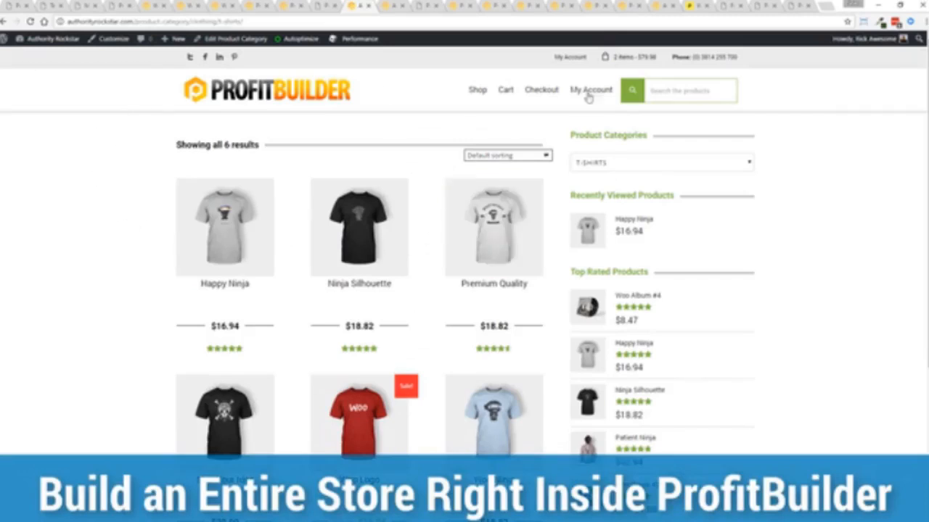
mouse_move(801, 198)
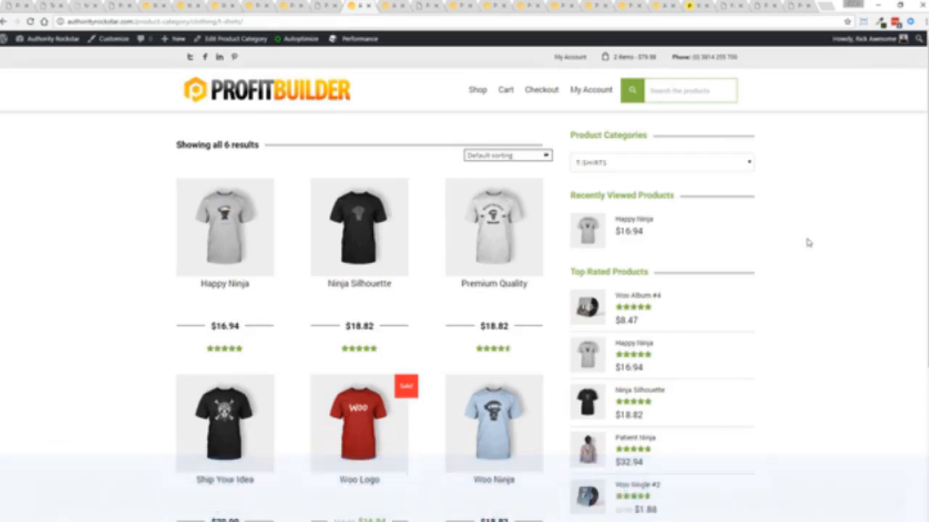
mouse_move(485, 90)
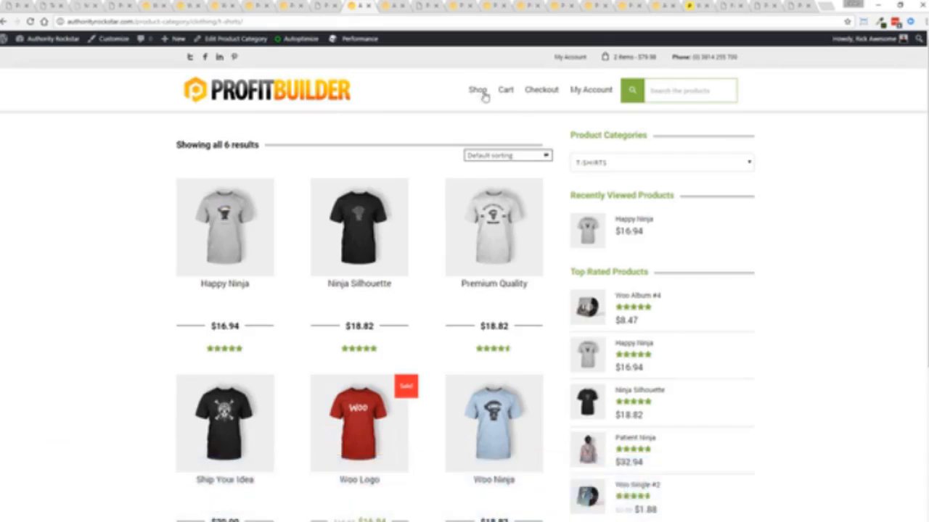
mouse_move(410, 19)
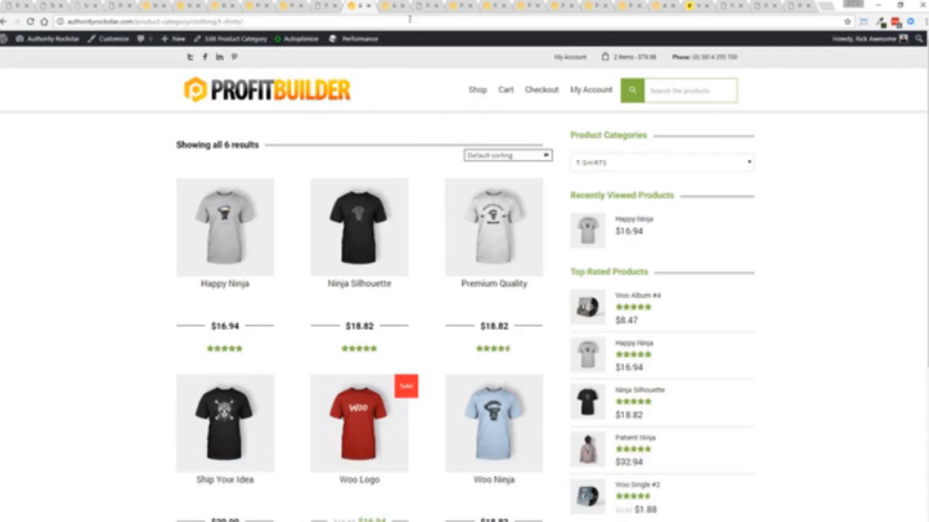
Step: Open the Happy Ninja T-shirt product page and scroll through it
click(224, 227)
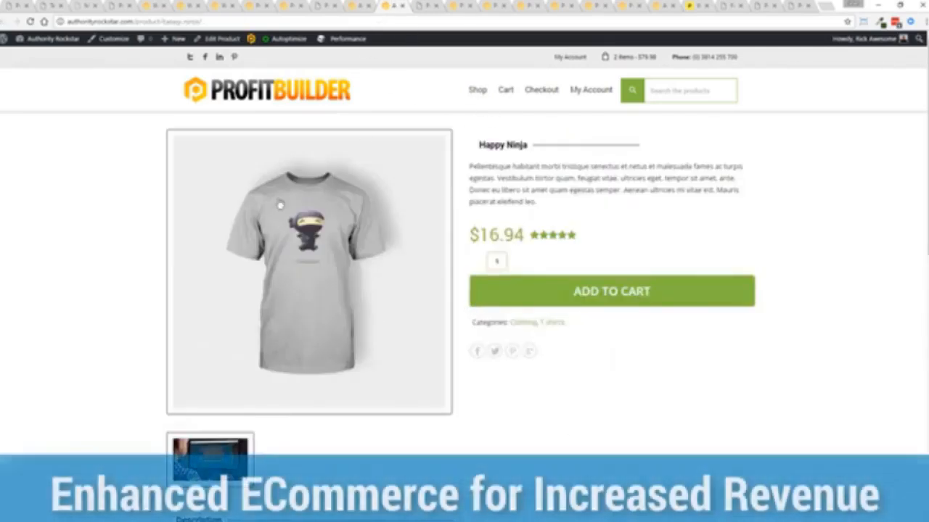
scroll(down, 3)
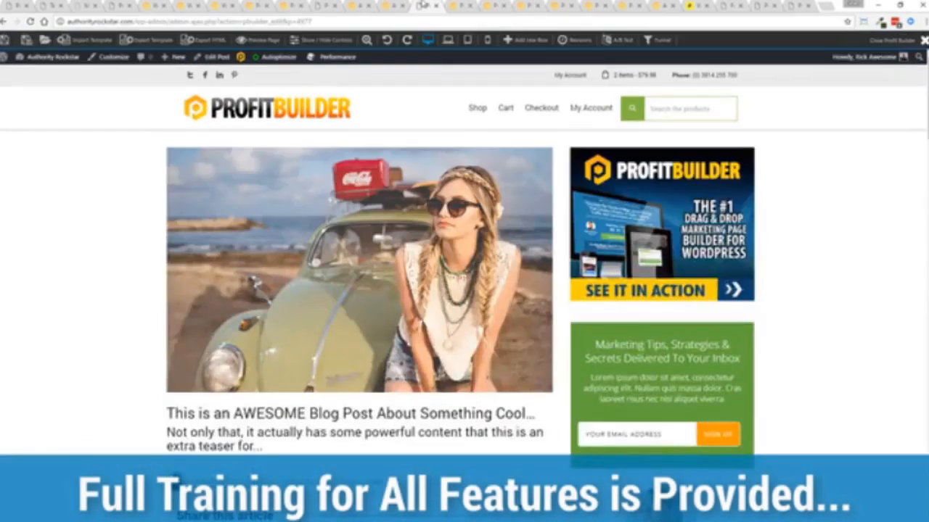
mouse_move(106, 208)
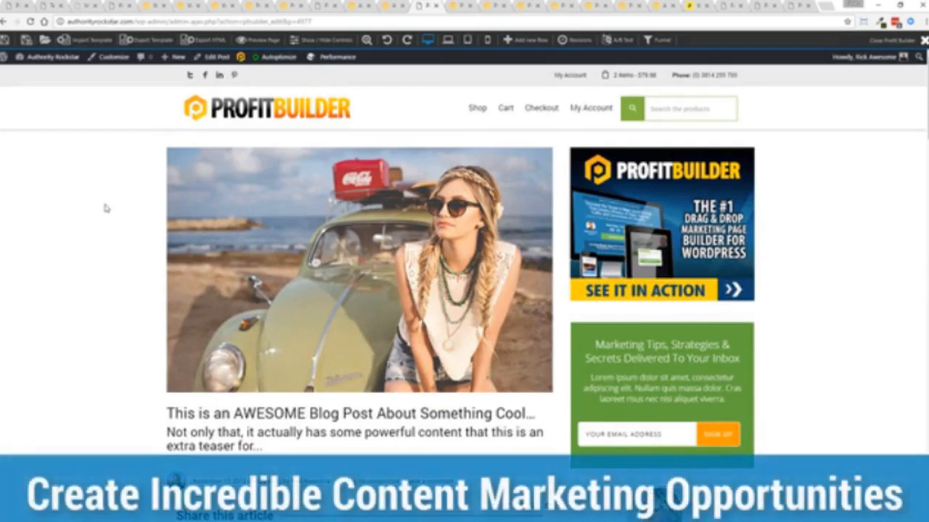
scroll(down, 3)
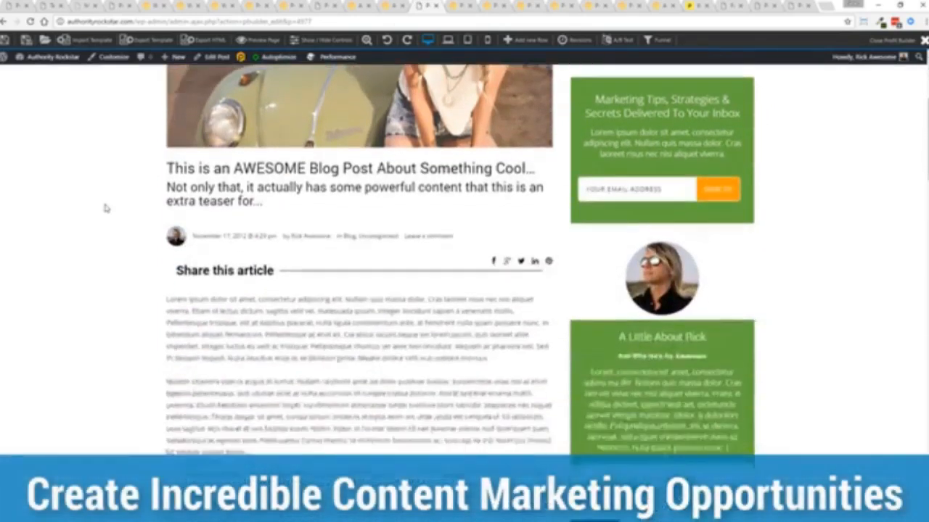
scroll(down, 3)
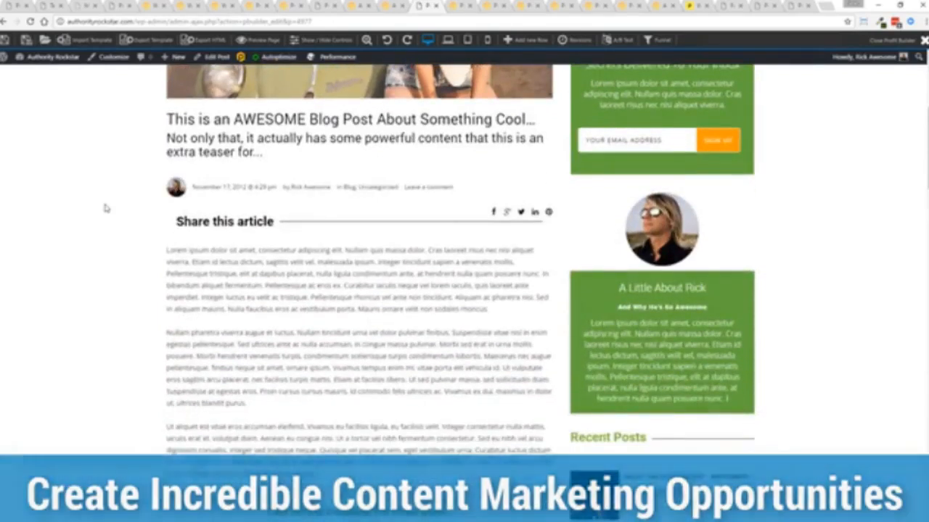
scroll(down, 3)
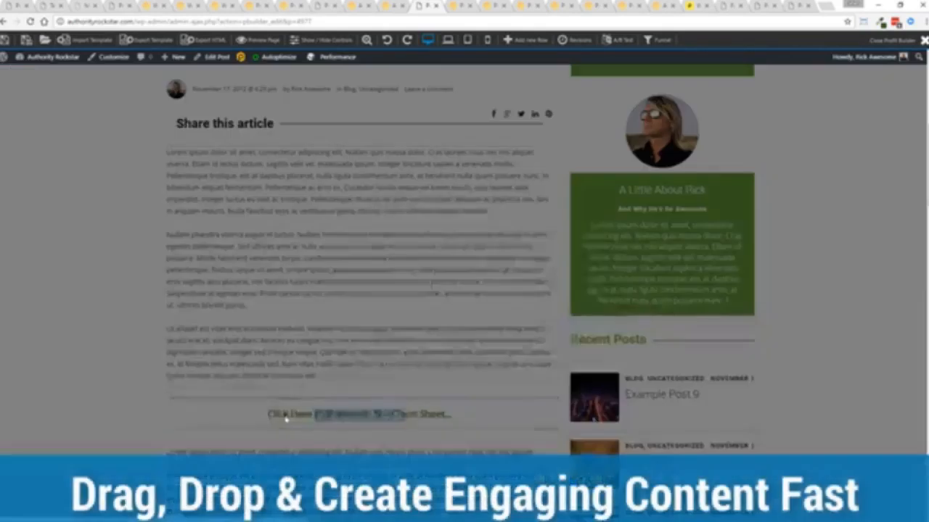
click(359, 414)
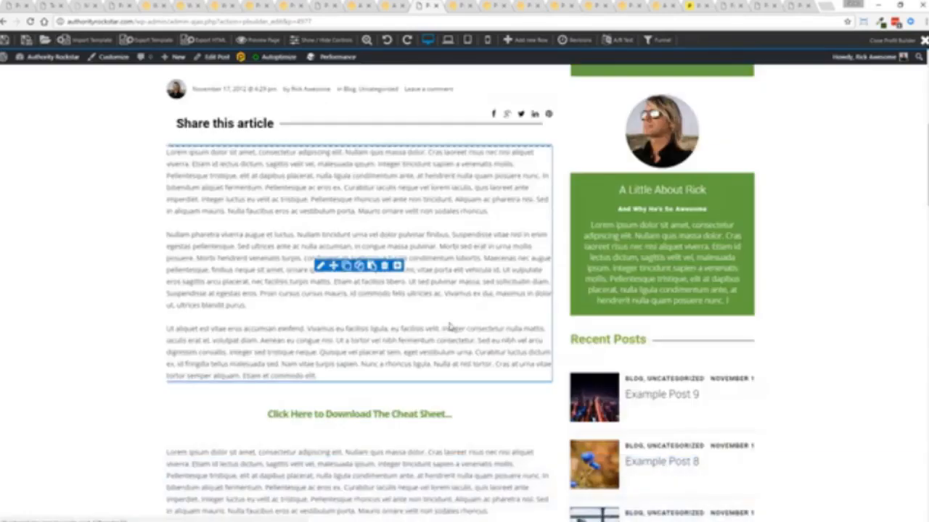
scroll(down, 3)
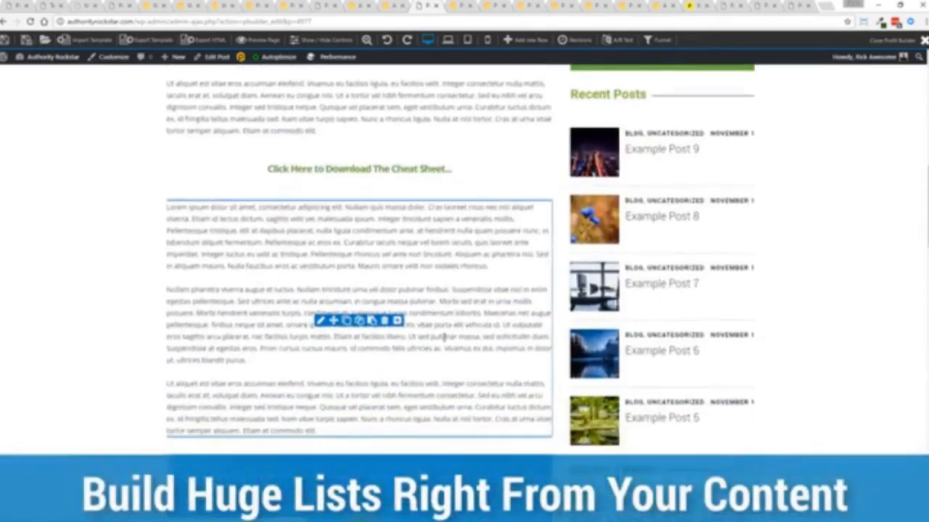
scroll(down, 3)
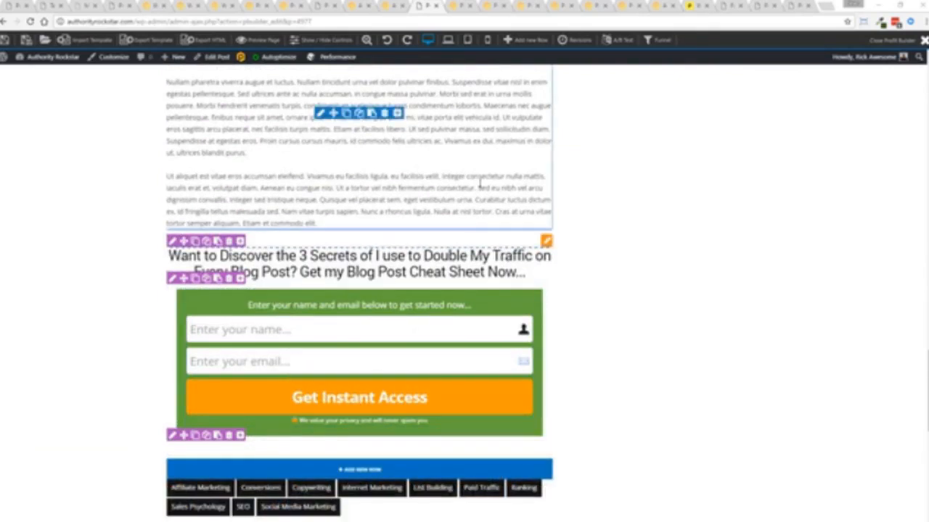
scroll(down, 3)
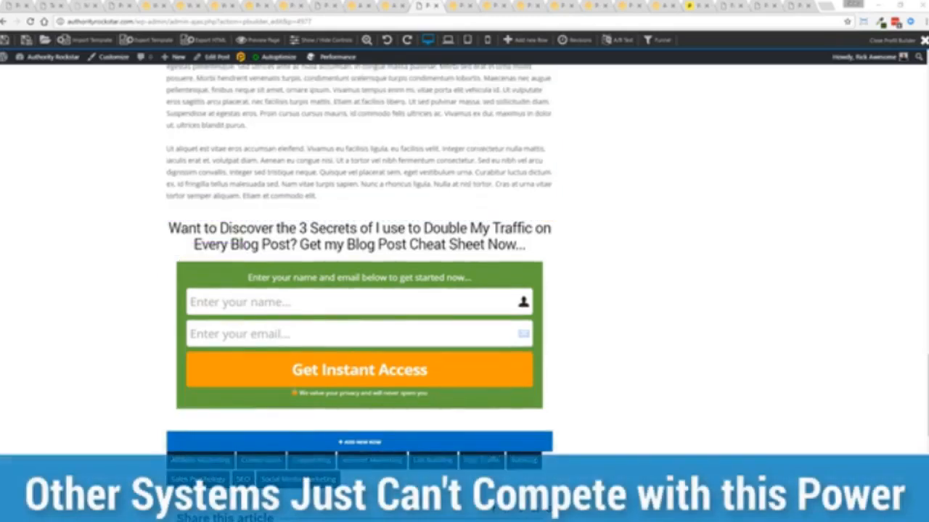
scroll(down, 3)
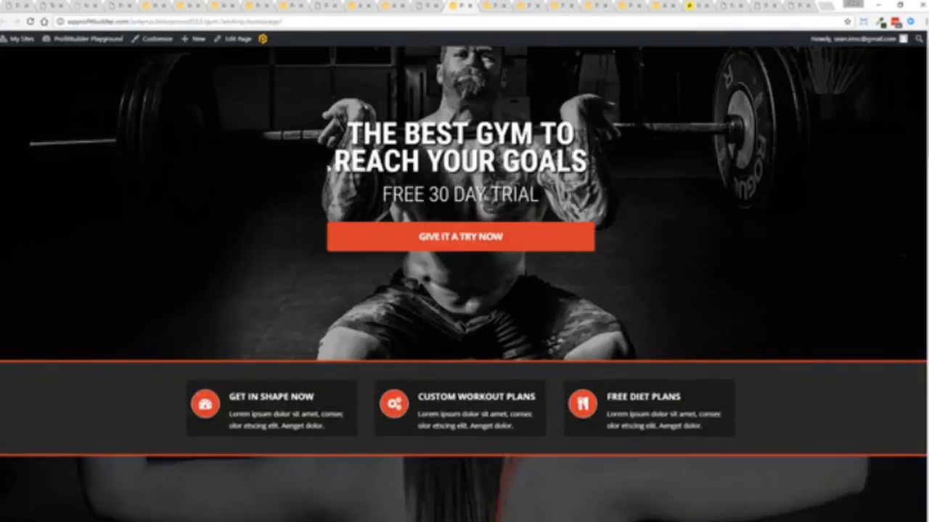
Step: Scroll the gym landing page through its free trial, classes and pricing sections
scroll(down, 3)
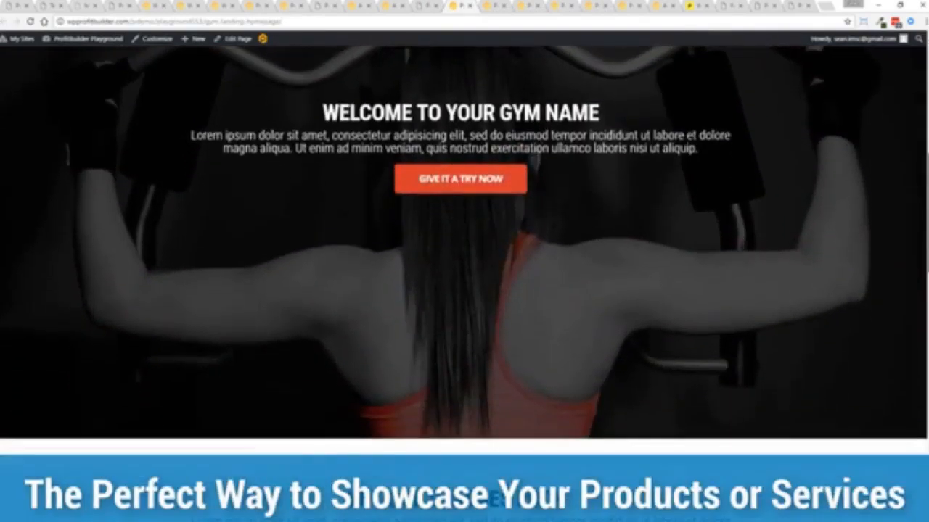
scroll(down, 3)
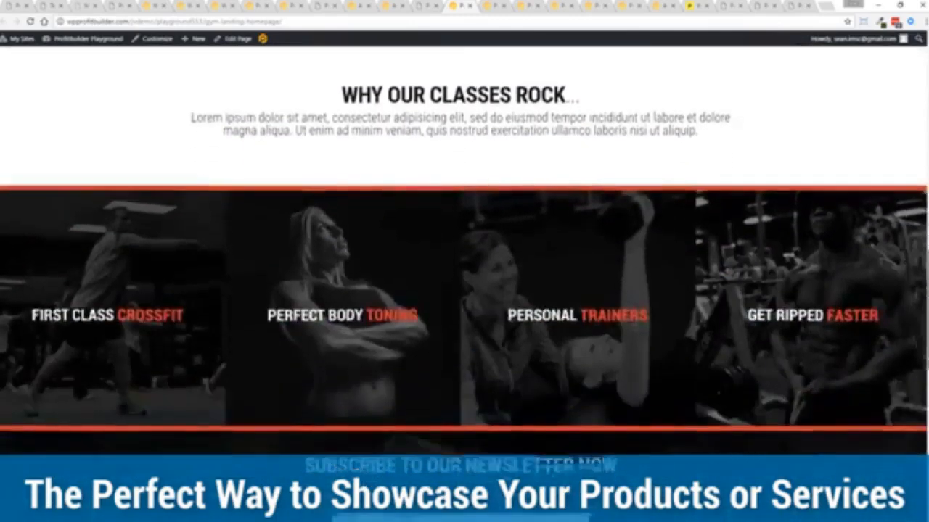
scroll(down, 3)
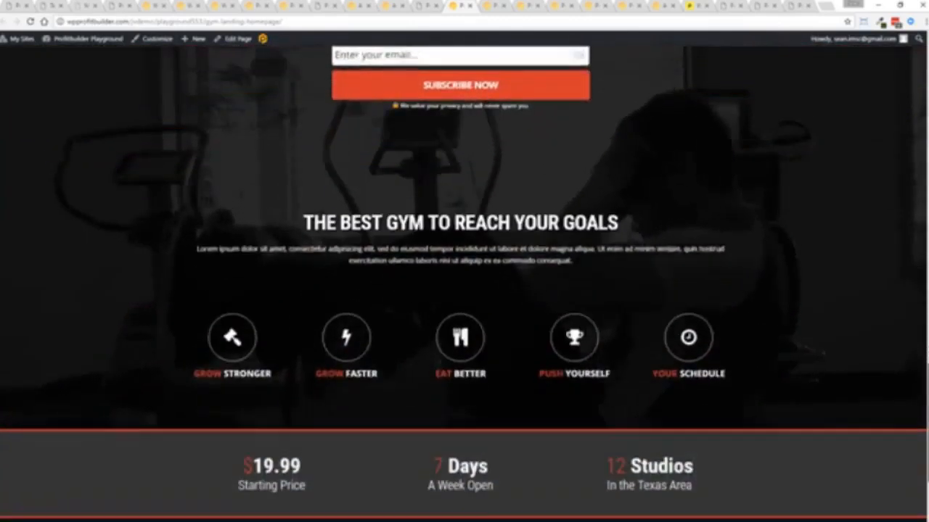
scroll(down, 3)
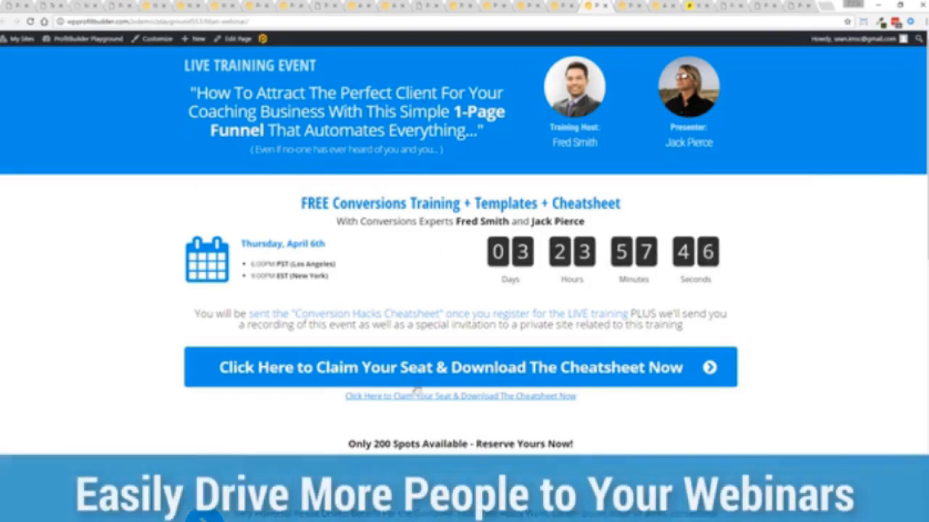
Step: Click the 'Claim Your Seat' link on the live training webinar registration page
click(460, 367)
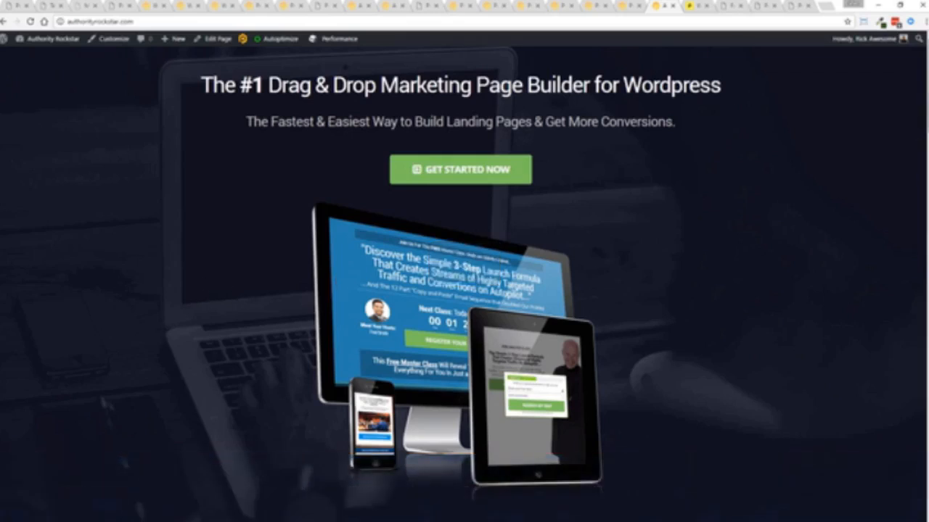
Step: Scroll the authorityrockstar.com homepage down to the explainer video and back
scroll(down, 3)
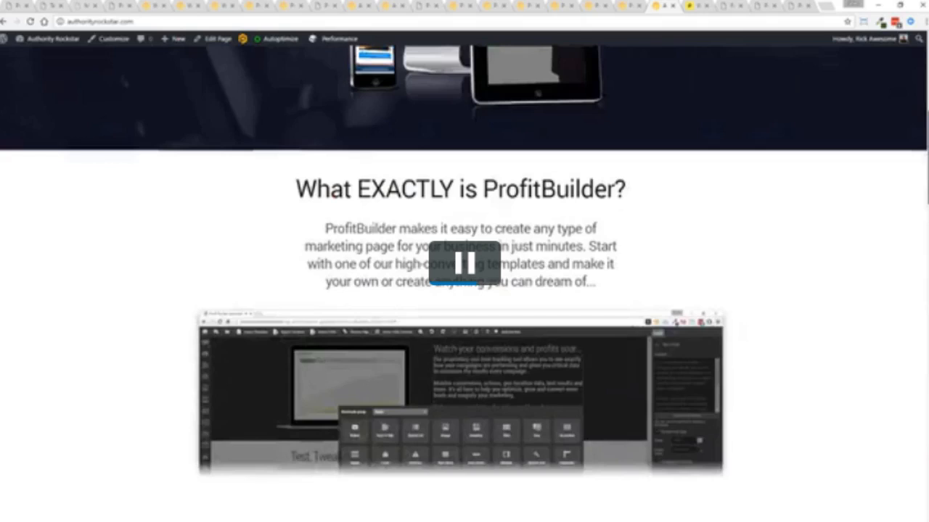
scroll(down, 3)
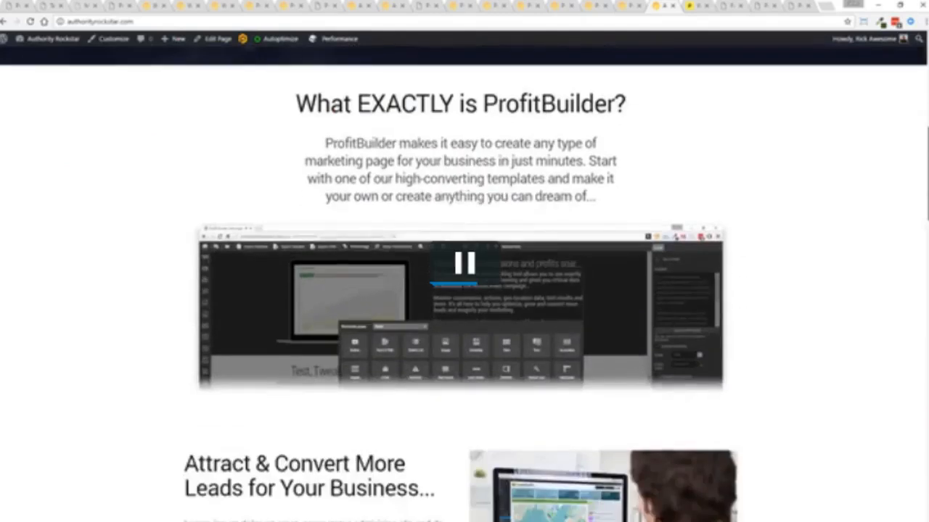
scroll(down, 3)
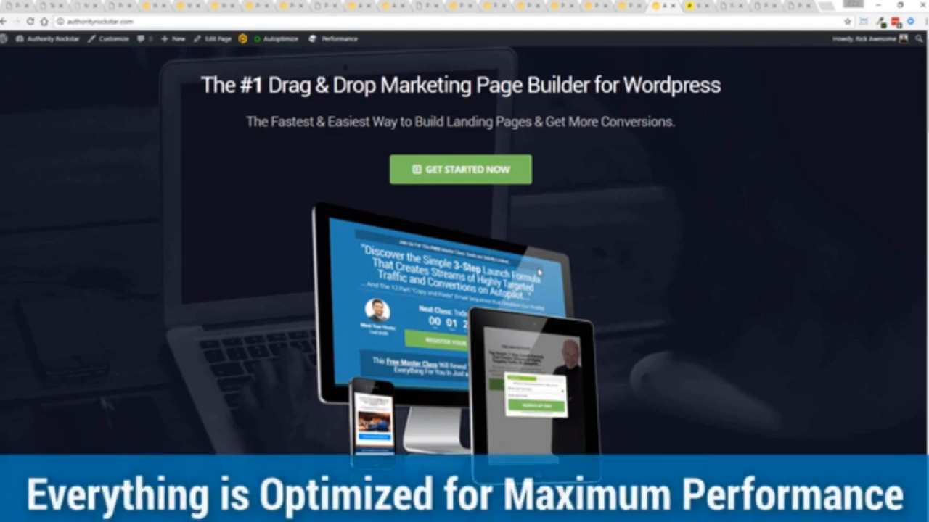
scroll(down, 3)
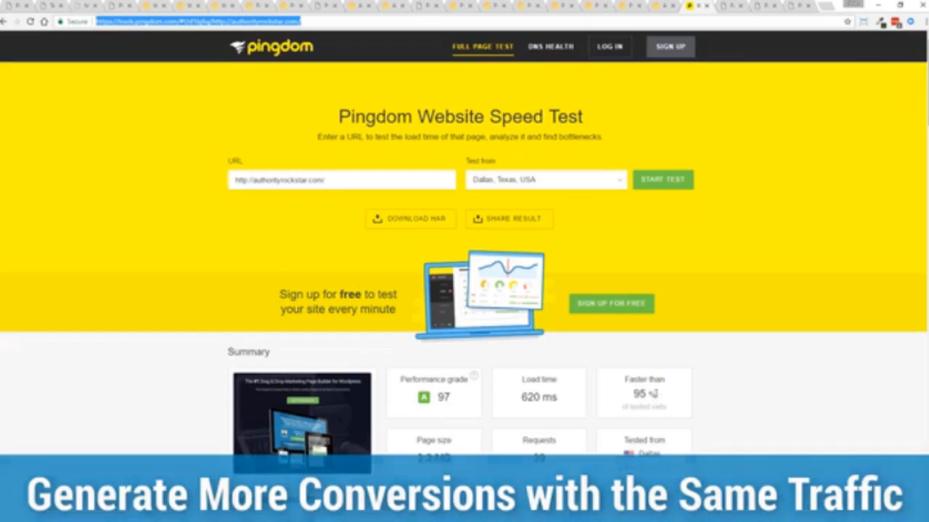
double_click(538, 397)
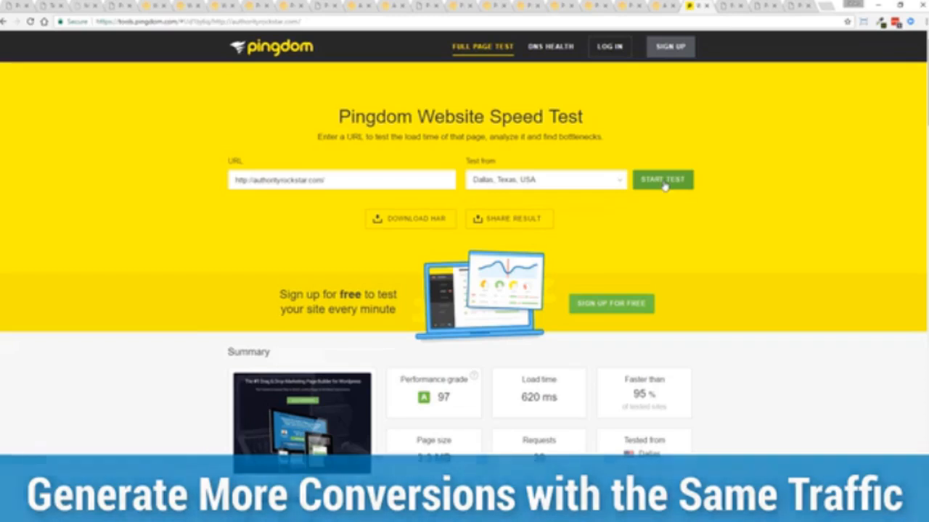
click(662, 179)
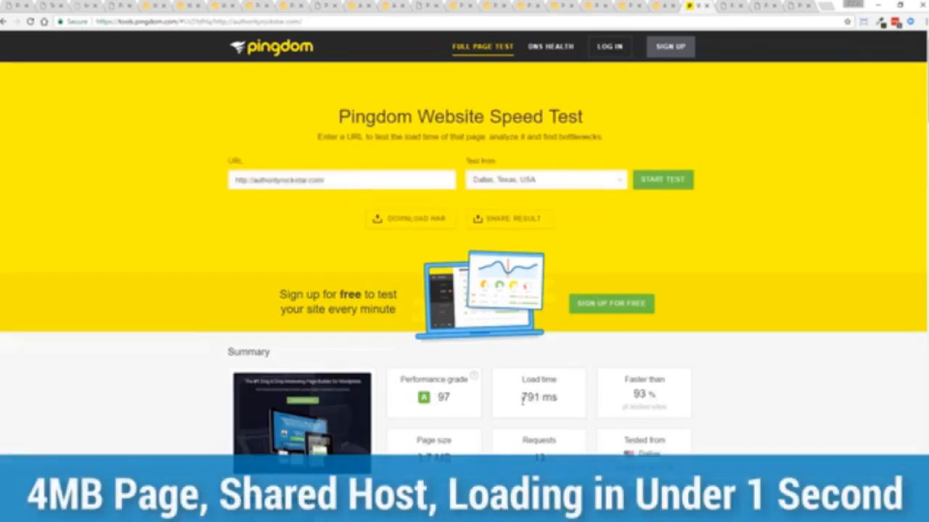
mouse_move(744, 331)
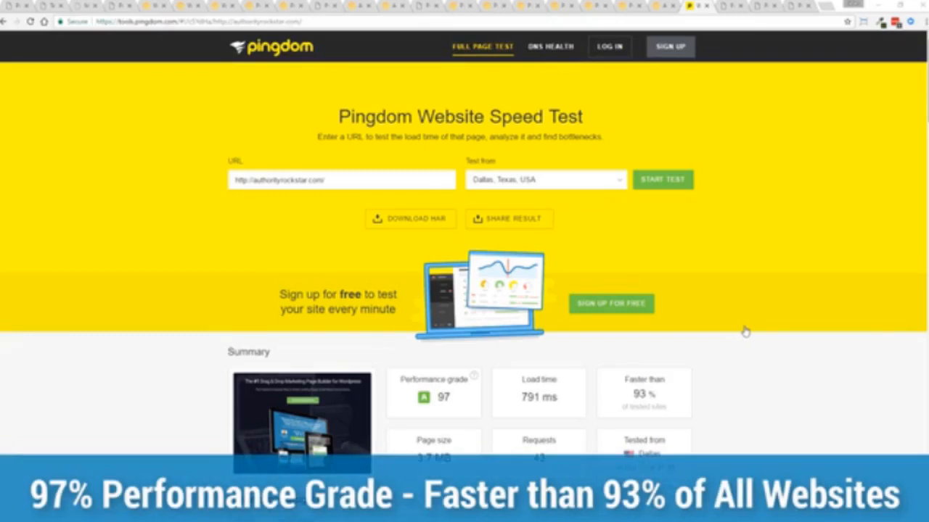
mouse_move(737, 319)
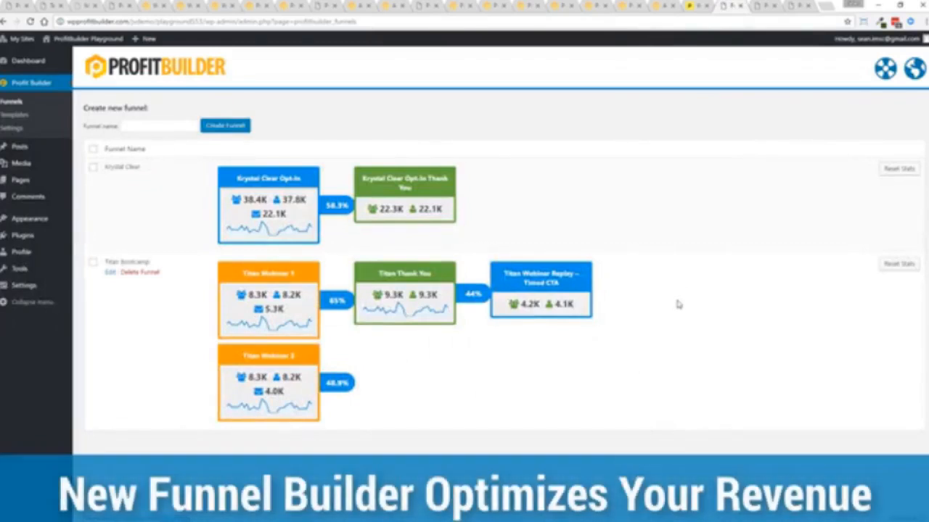
mouse_move(34, 379)
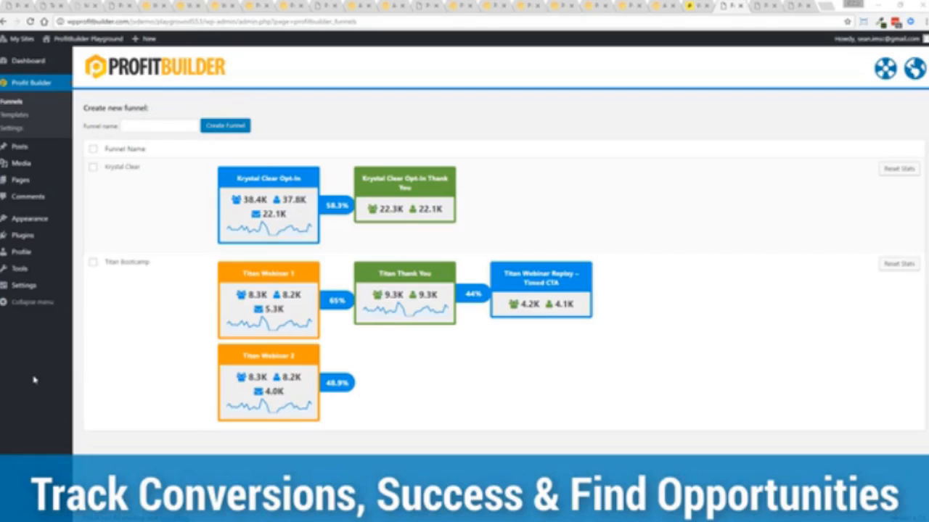
mouse_move(123, 167)
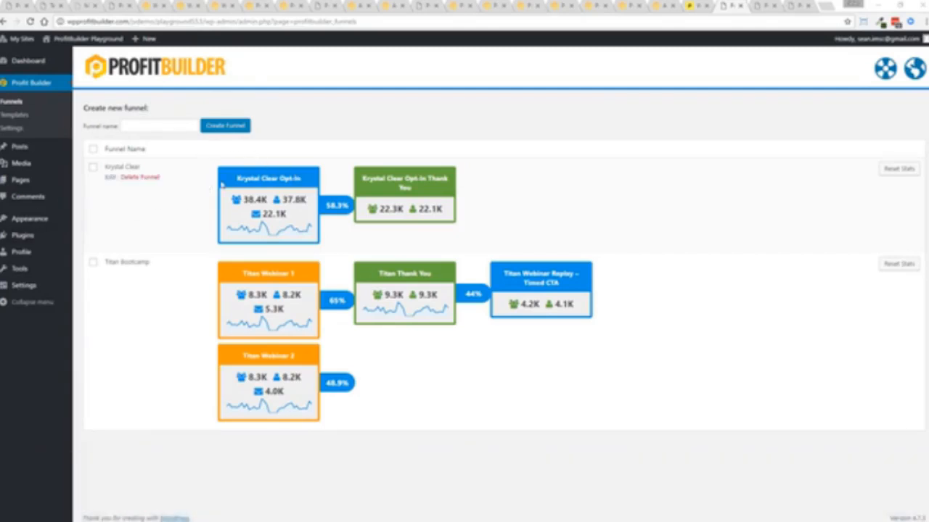
mouse_move(333, 215)
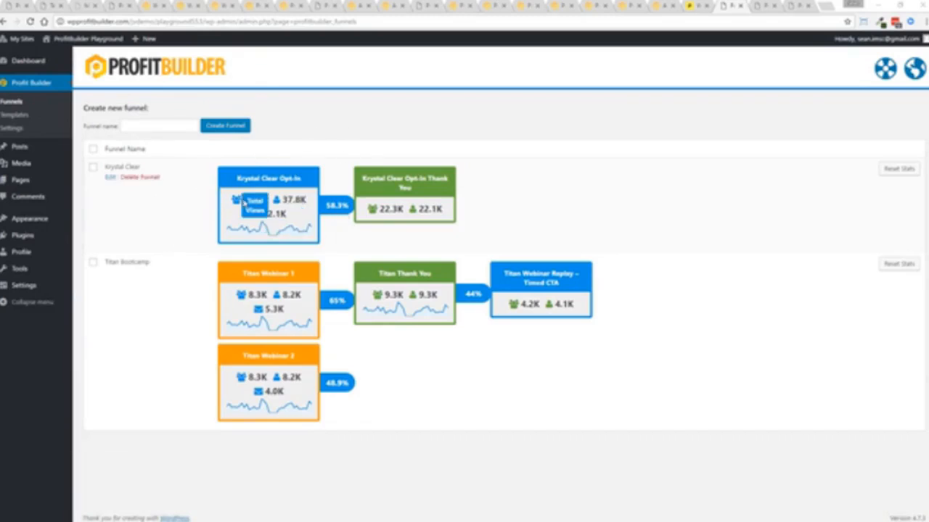
mouse_move(255, 213)
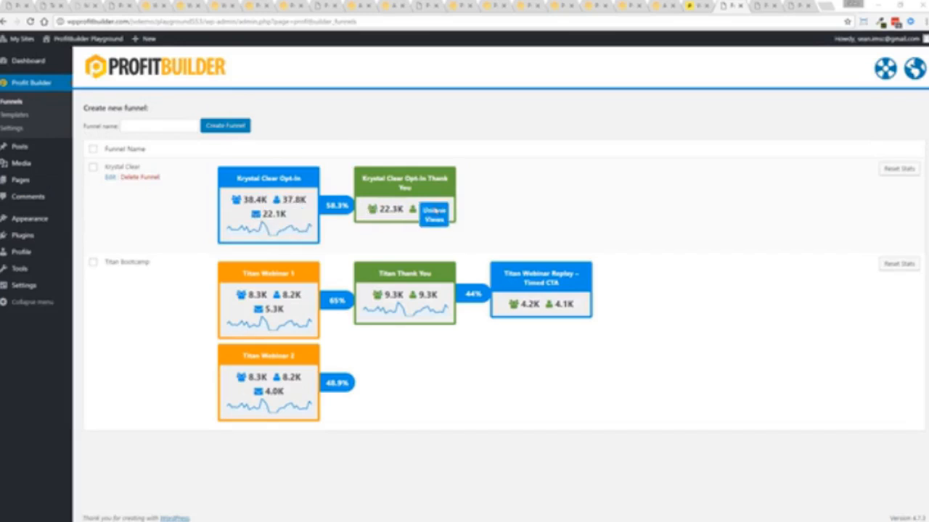
mouse_move(199, 320)
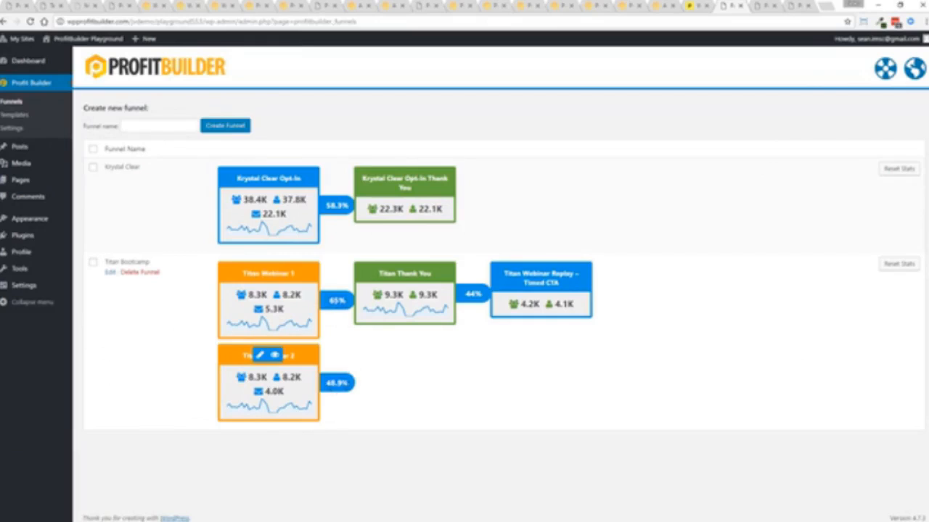
mouse_move(585, 283)
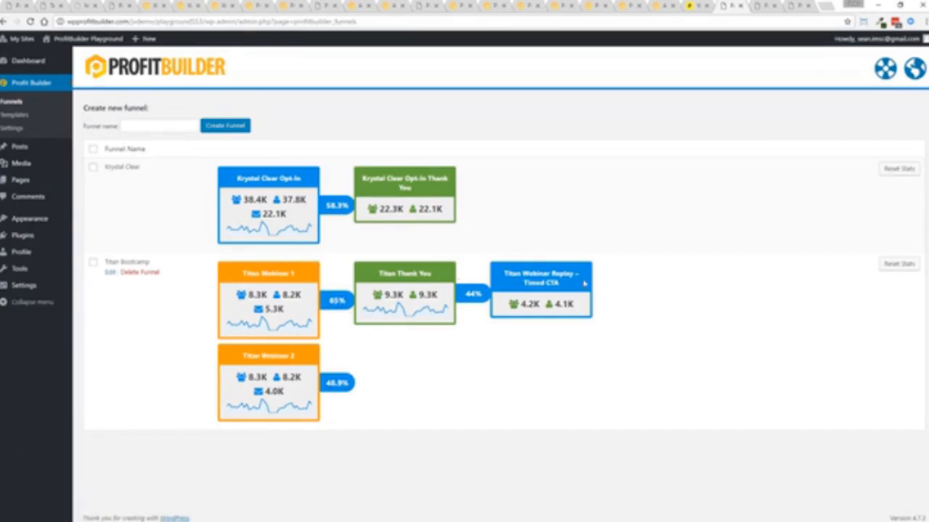
mouse_move(510, 365)
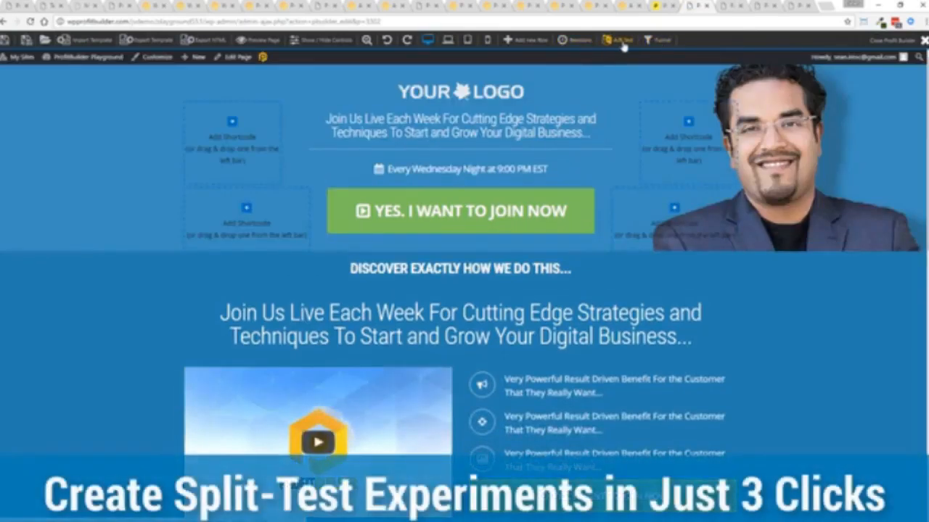
Step: Set up a split test for the page, keep Most Conversions as winner, then cancel
click(617, 40)
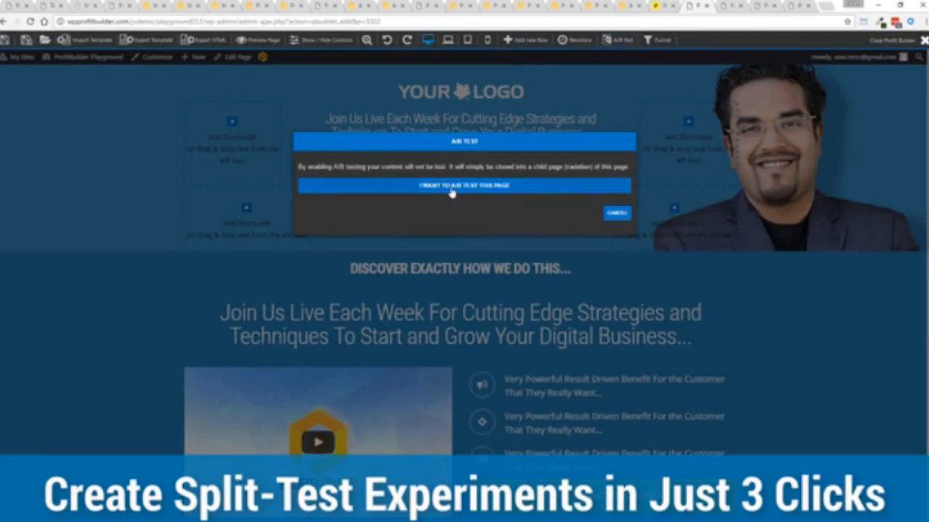
click(464, 185)
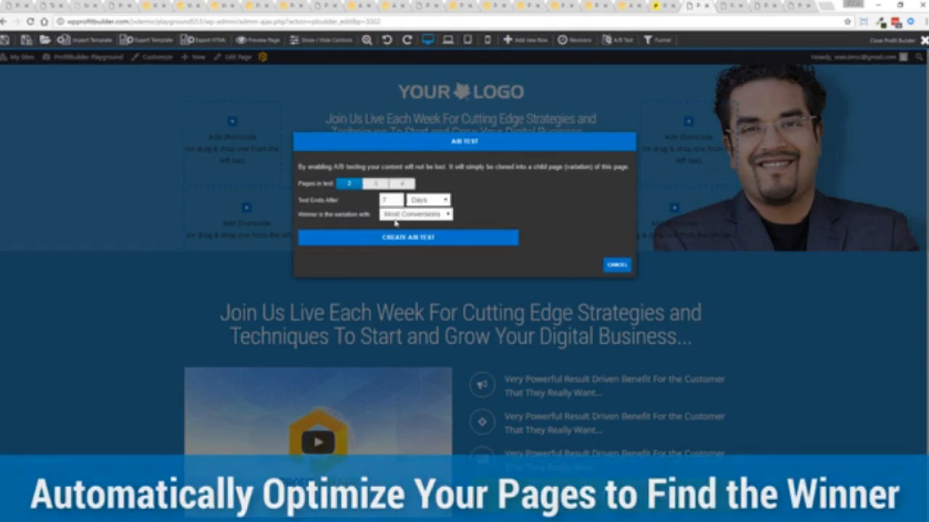
click(415, 213)
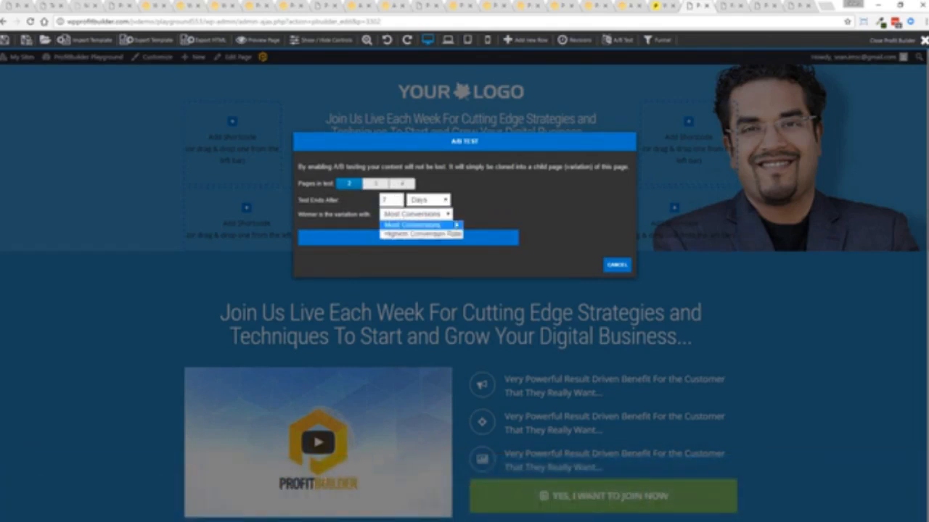
click(411, 224)
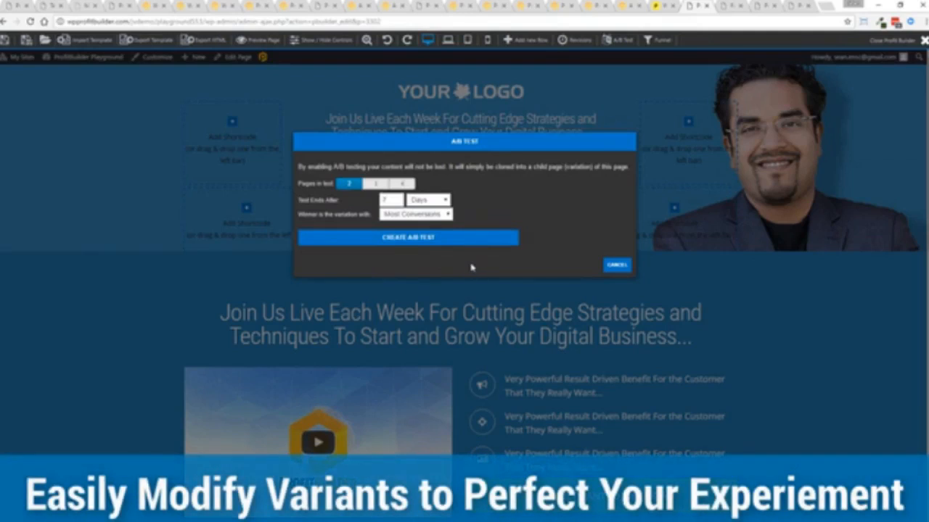
click(616, 264)
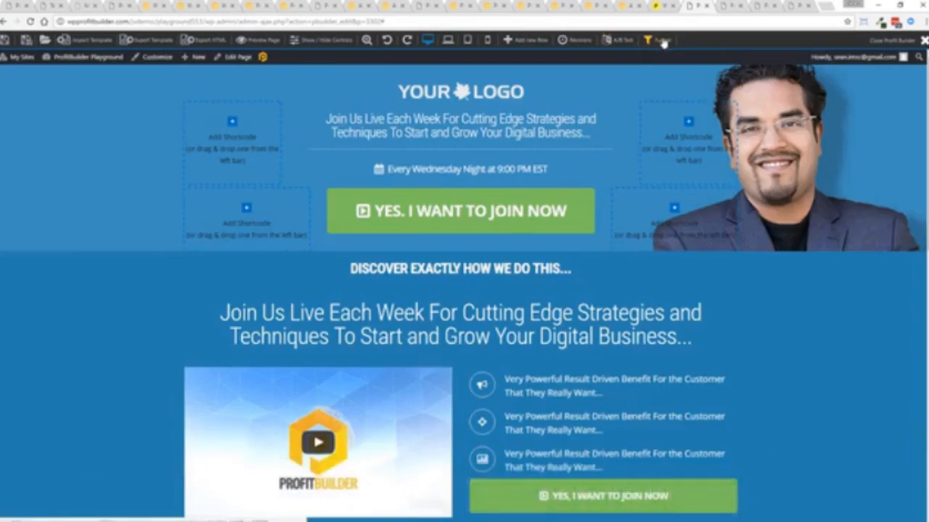
Step: Create a new funnel named 'Test Funnel'
click(656, 40)
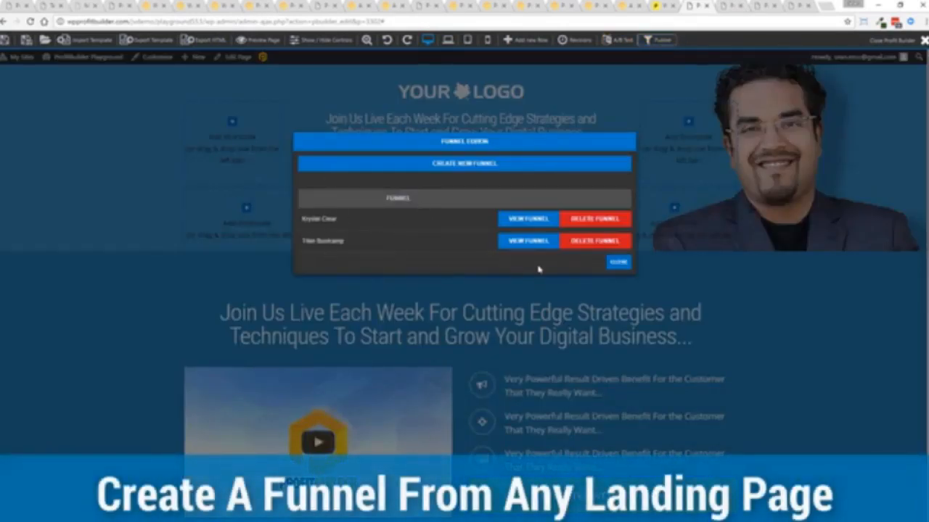
click(464, 164)
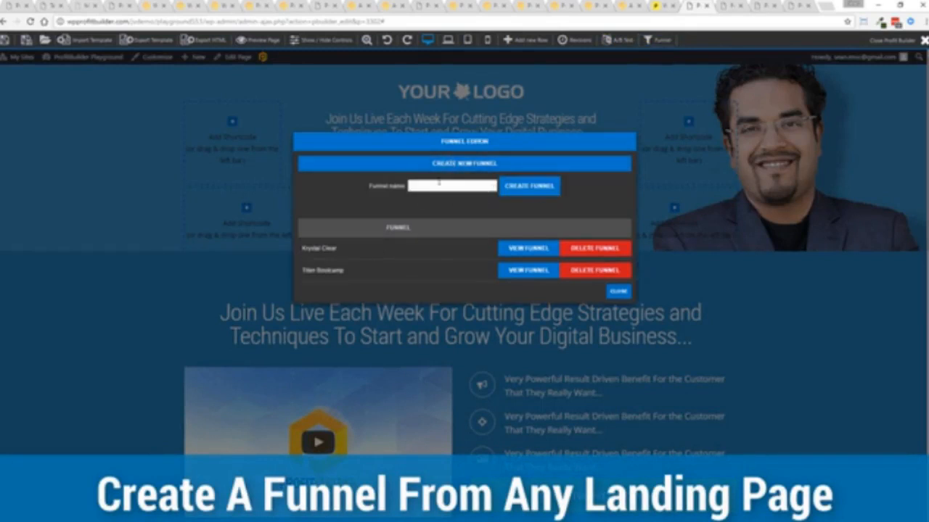
text(Test Funnel)
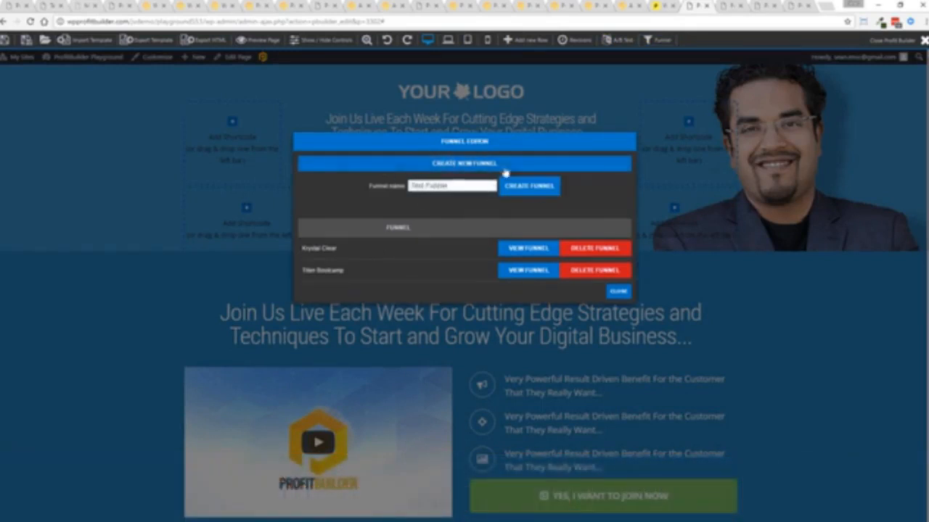
click(528, 185)
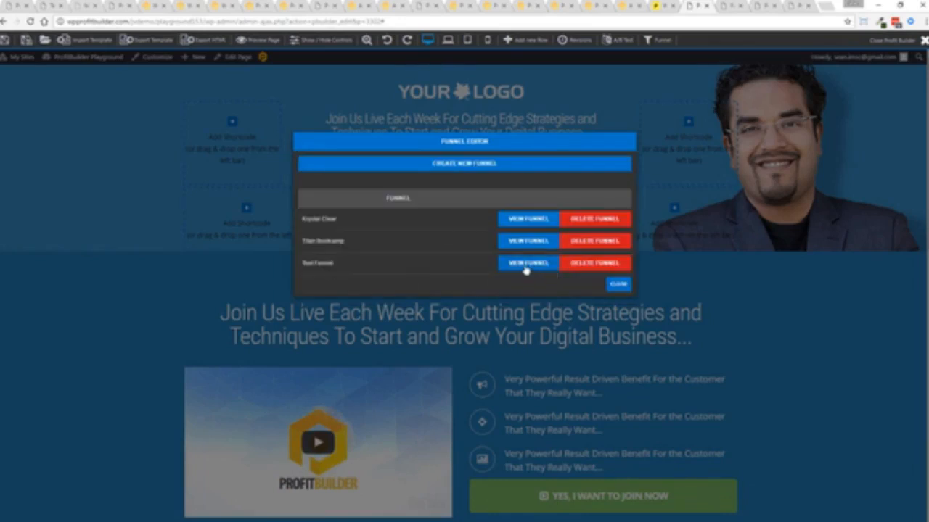
Step: Add the current webinar registration page to Test Funnel and close the editor
click(527, 262)
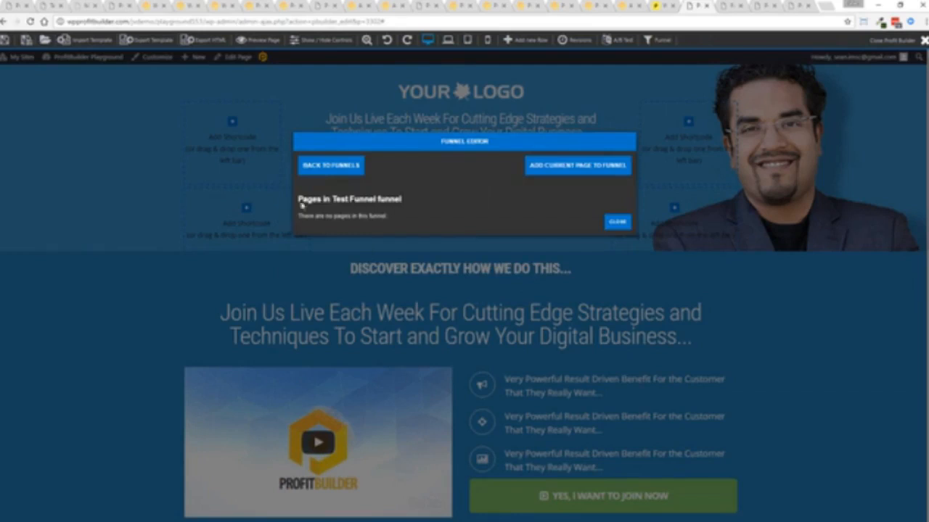
click(577, 165)
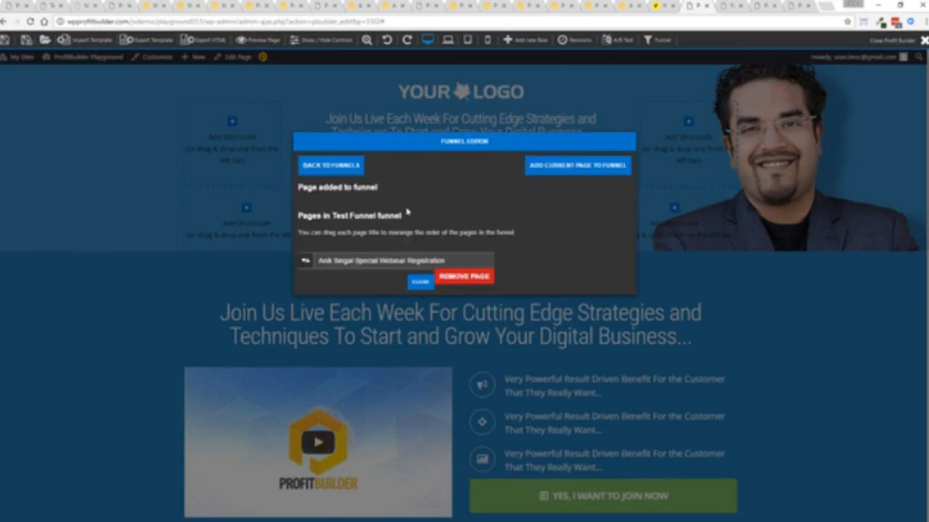
mouse_move(487, 250)
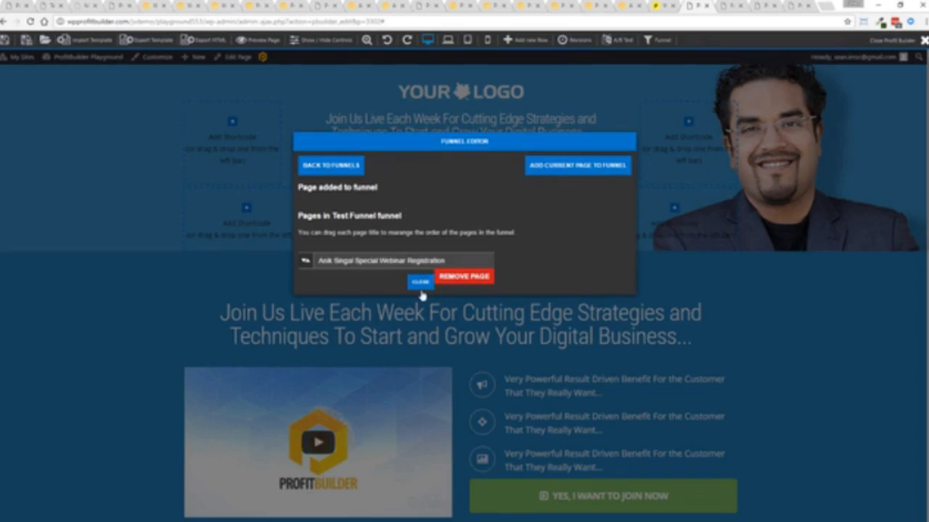
click(420, 281)
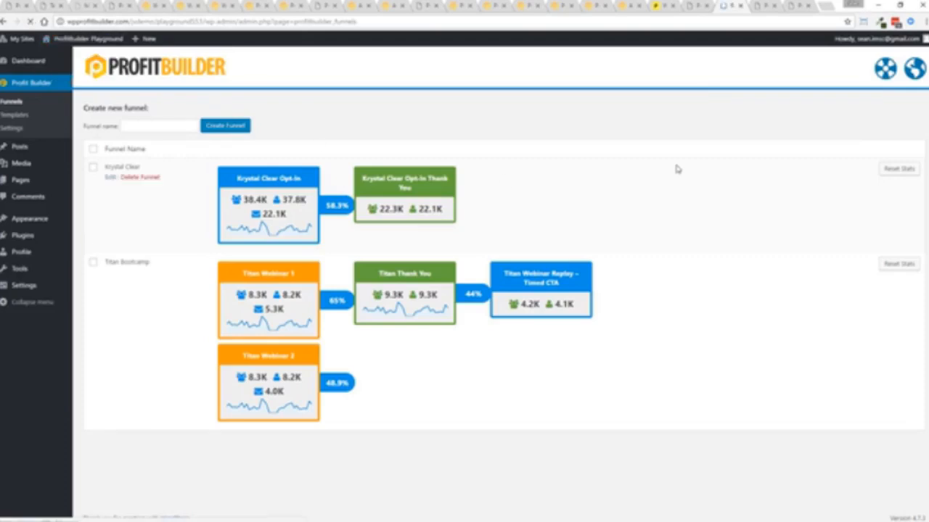
Step: Open the Funnels overview, view Titan Bootcamp's pages, then close its details
click(225, 125)
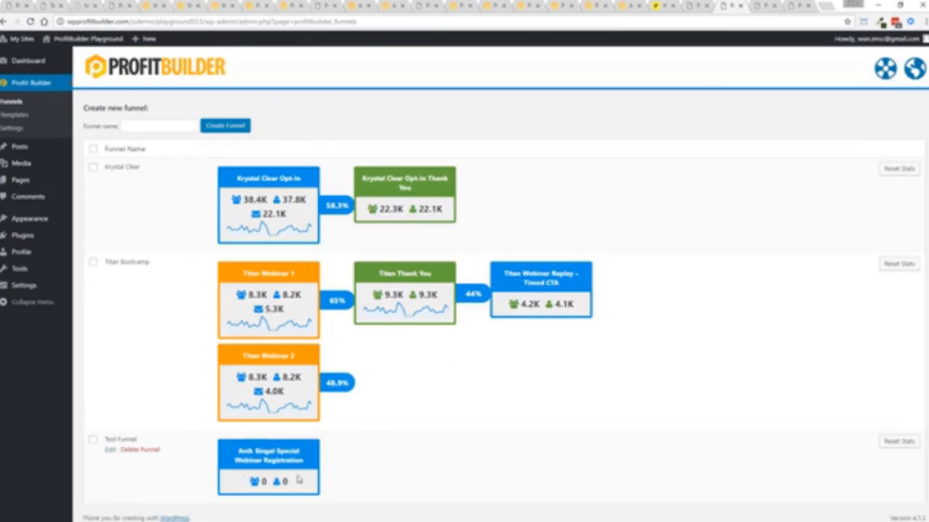
mouse_move(406, 479)
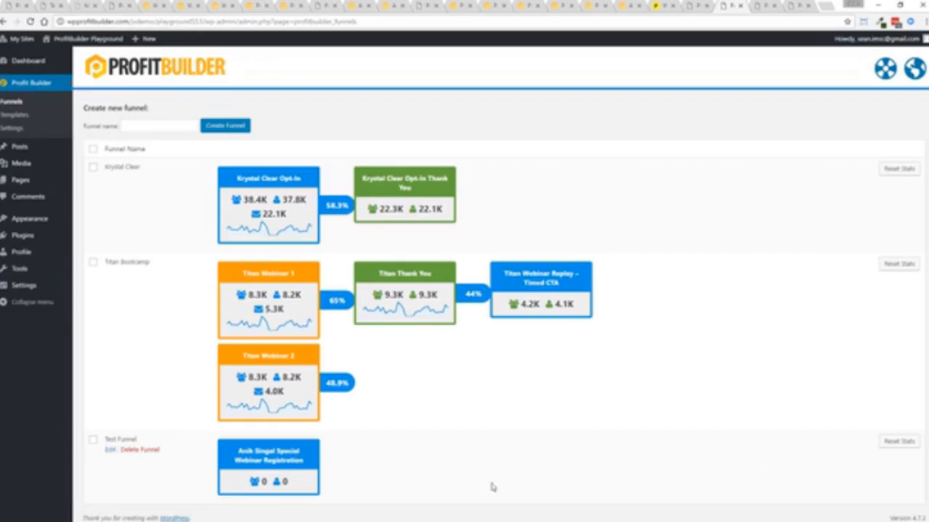
mouse_move(666, 471)
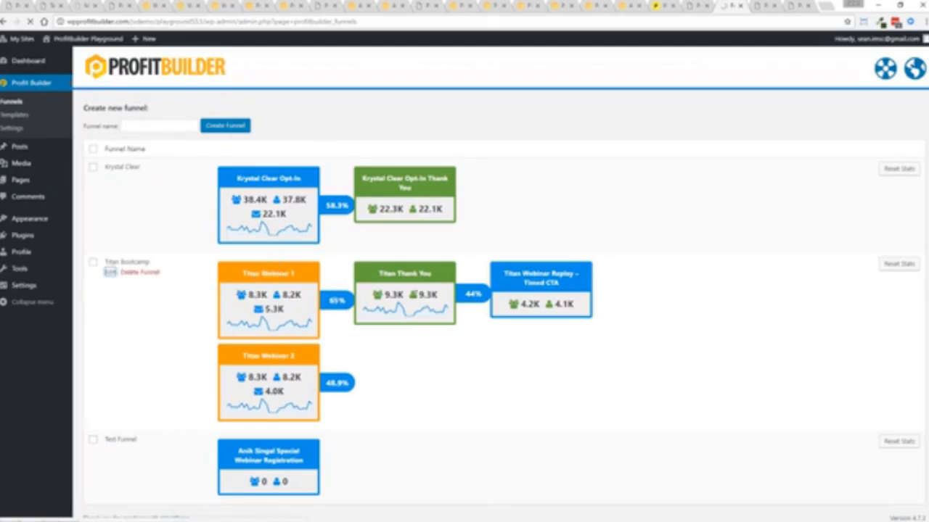
click(110, 272)
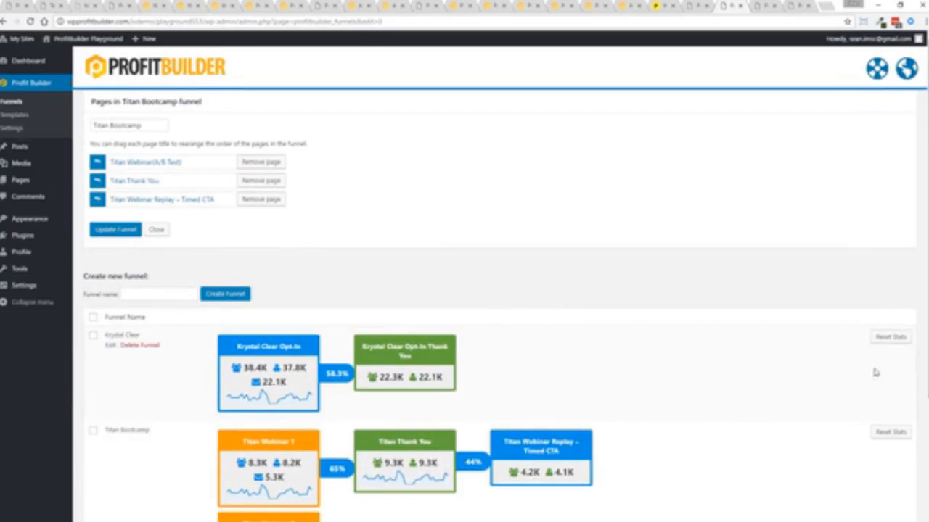
mouse_move(890, 336)
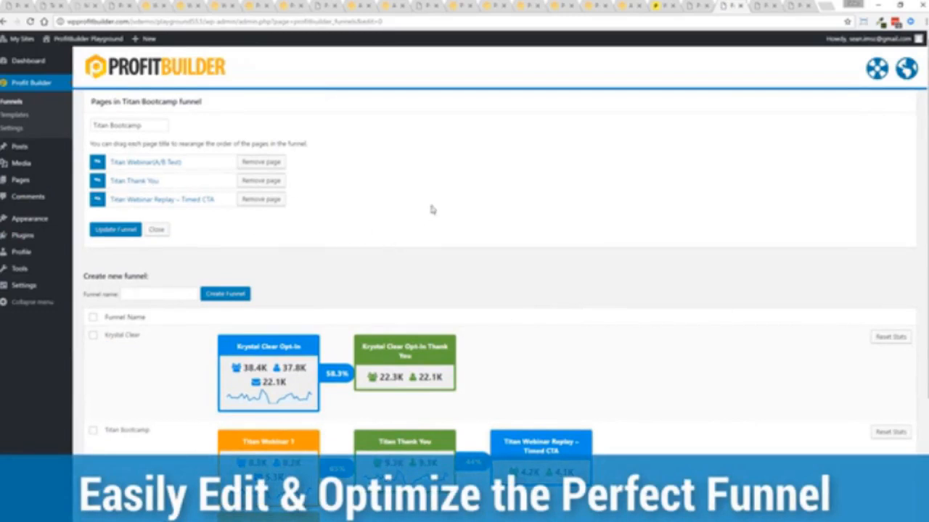
mouse_move(341, 220)
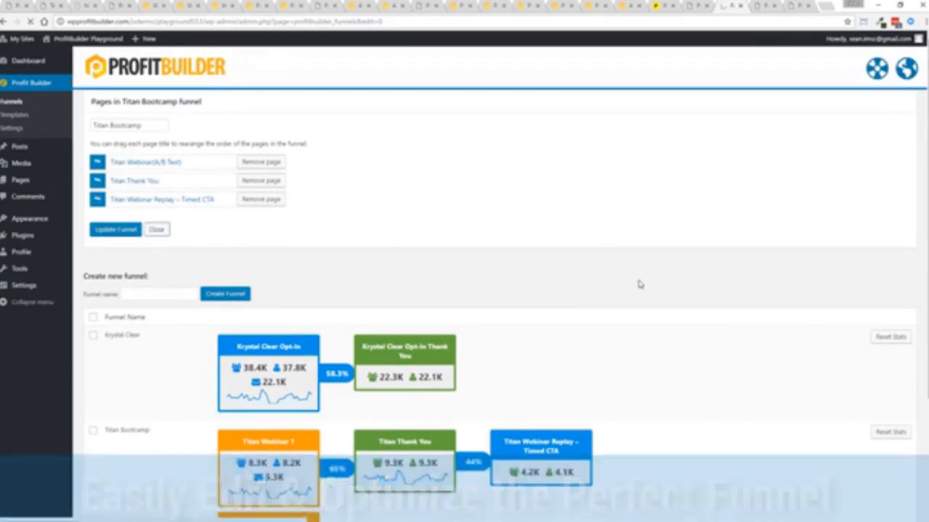
click(156, 229)
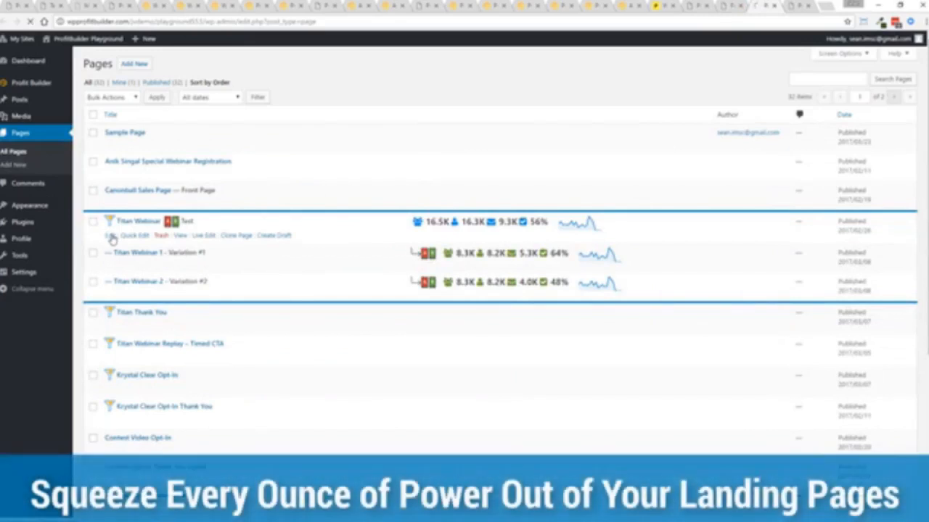
Step: Edit the Titan Webinar page and scroll to its Profit Builder A/B Test box
click(115, 235)
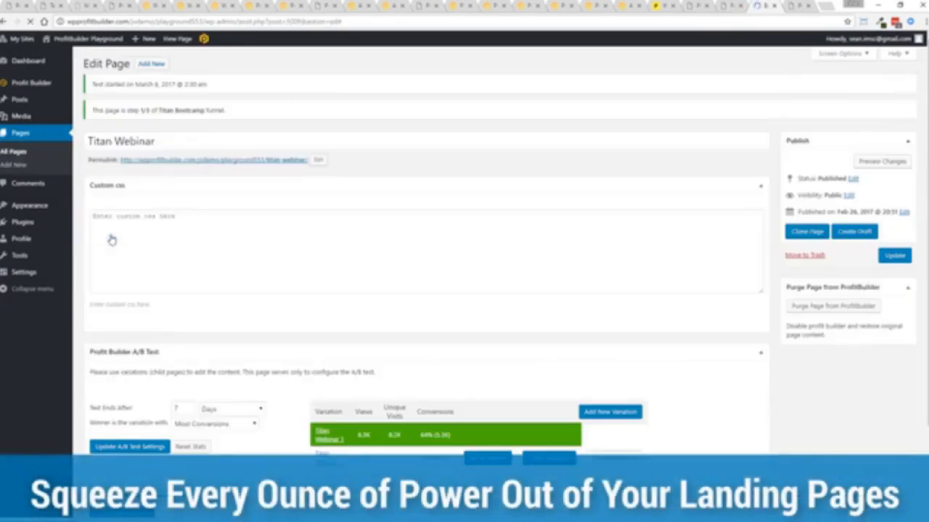
scroll(down, 3)
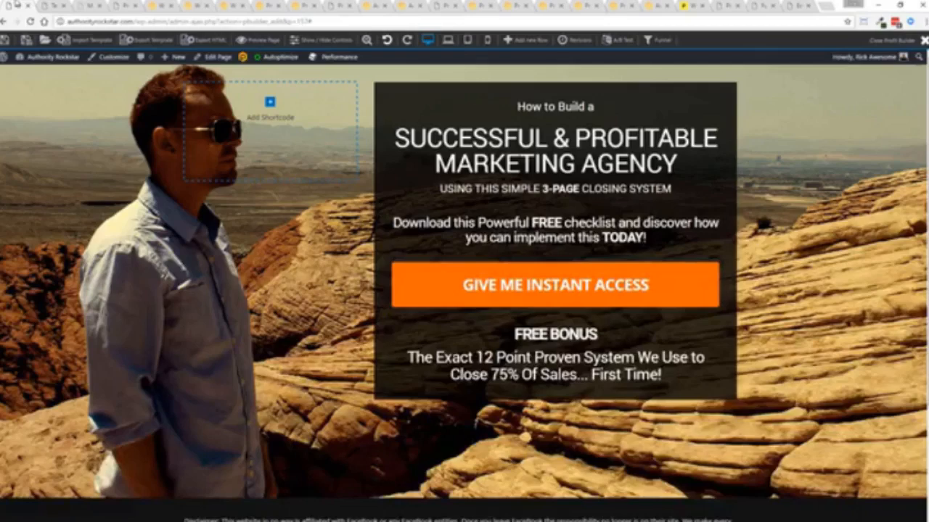
Step: Open the Profit Builder template library and scroll through the landing page templates
click(49, 57)
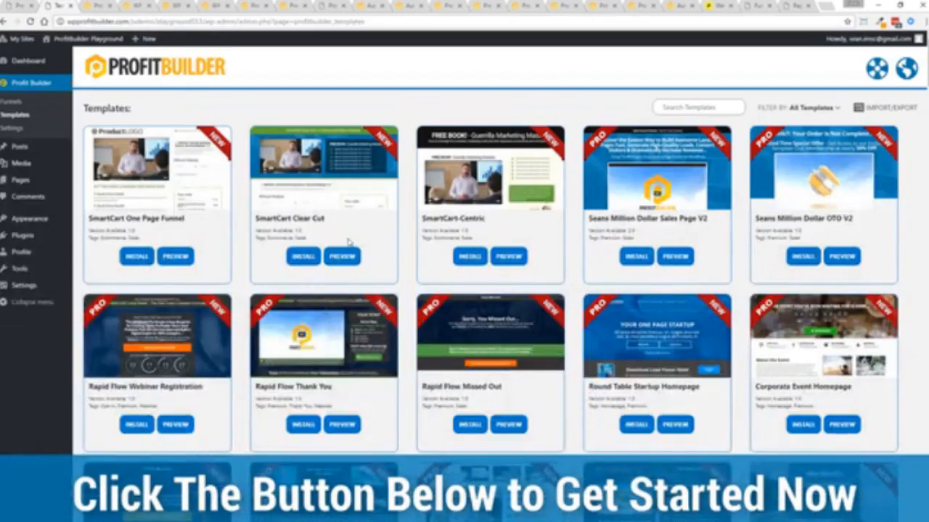
scroll(down, 3)
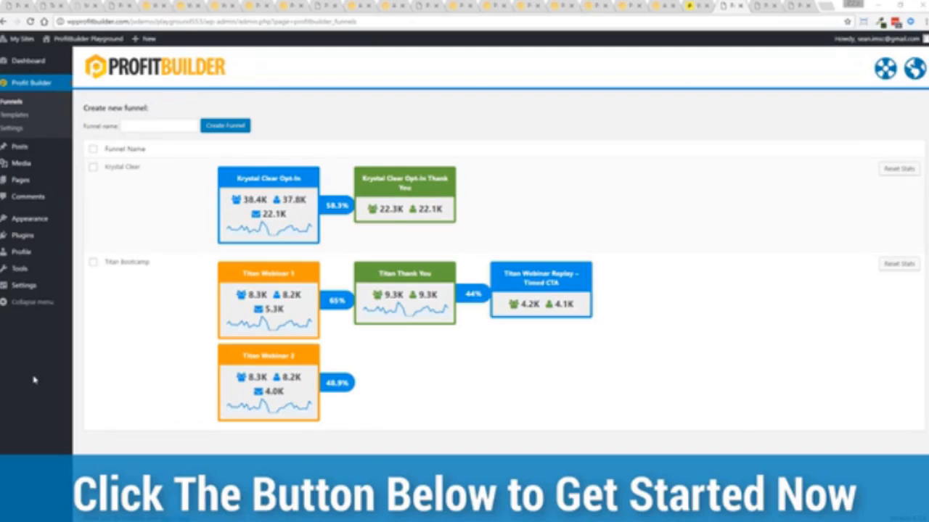
mouse_move(13, 255)
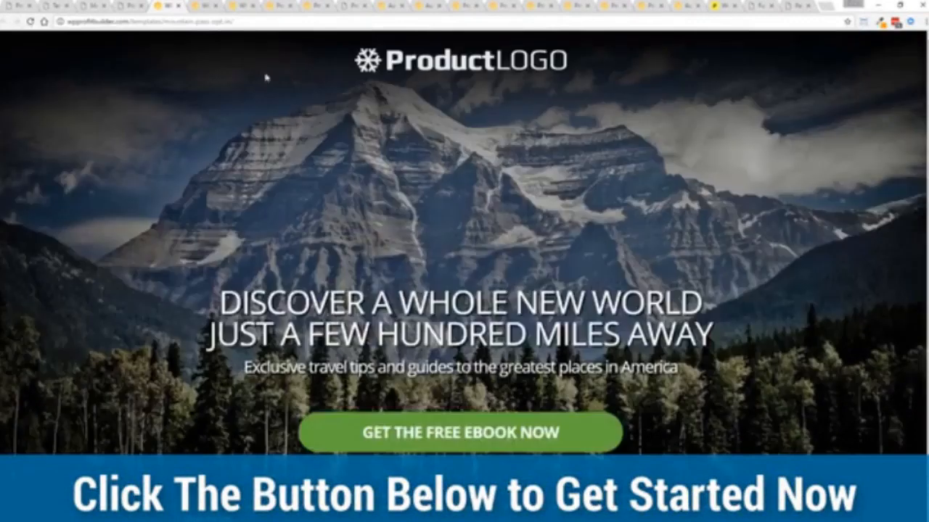
mouse_move(127, 197)
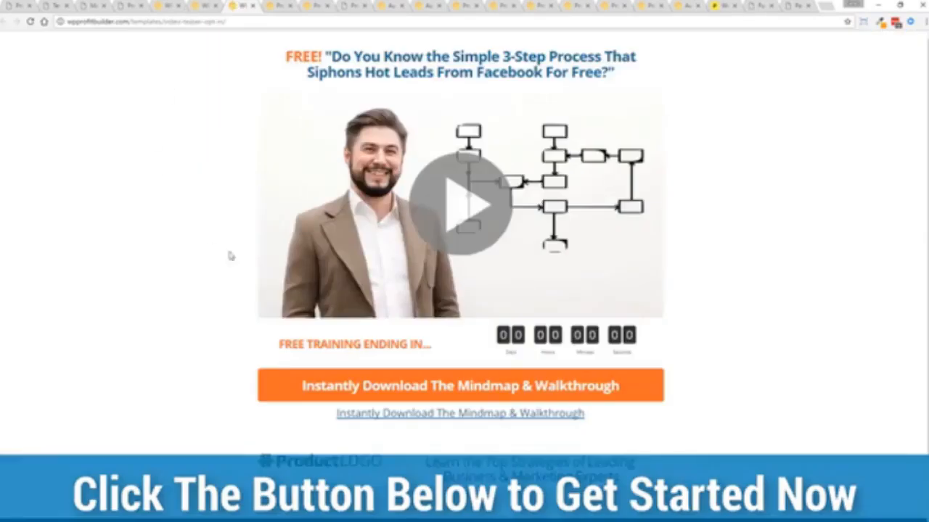
mouse_move(188, 246)
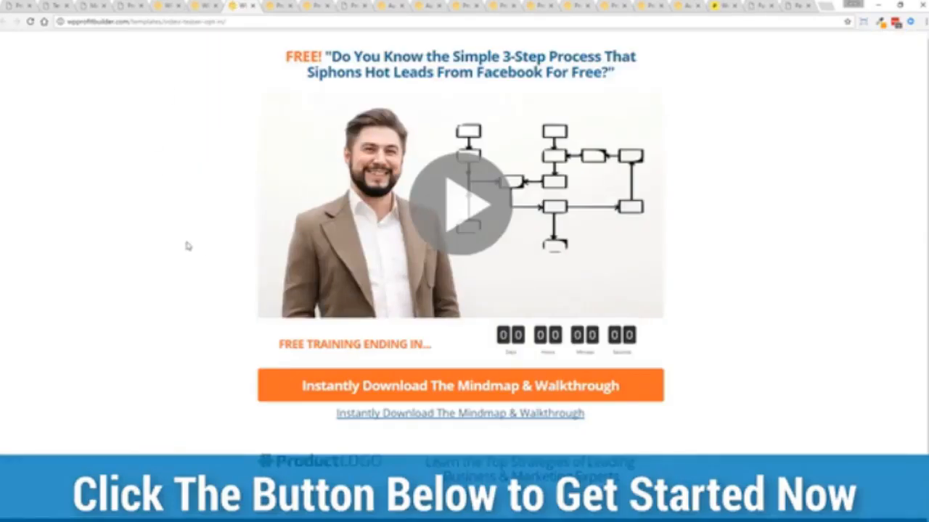